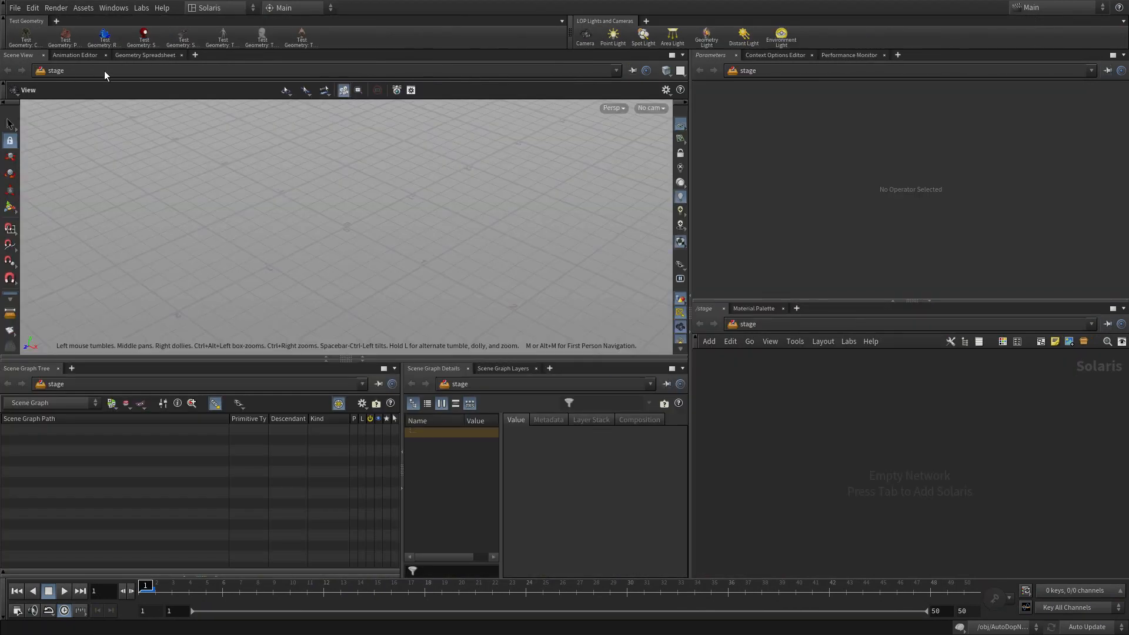
mouse_move(501, 219)
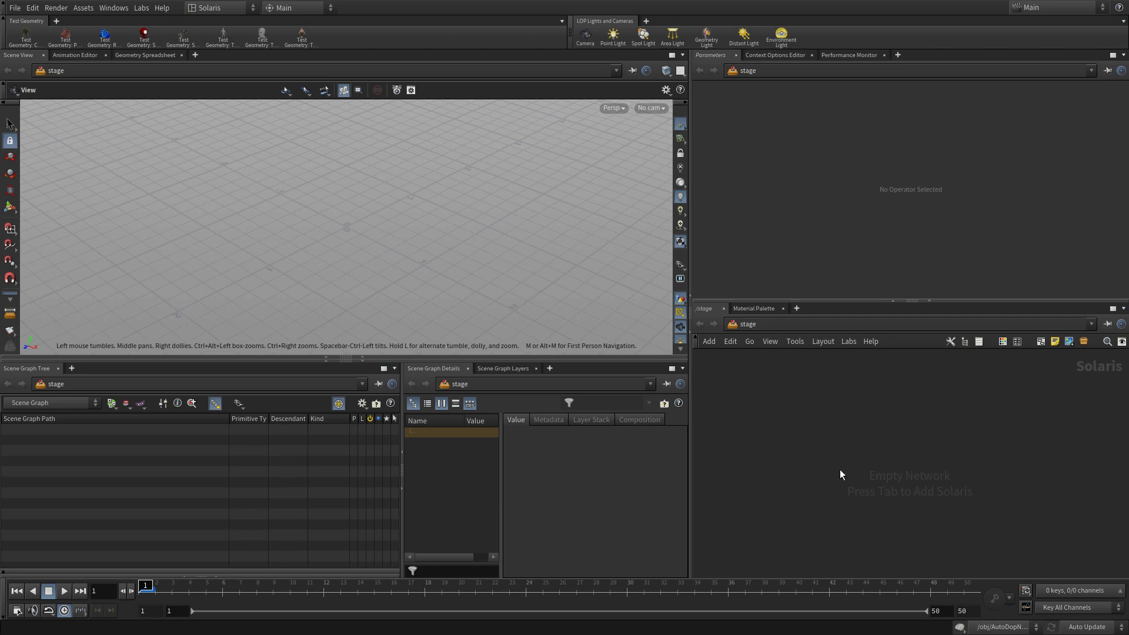
- Search the empty stage network's node menu for 'refer' to list Reference nodes
key(Tab)
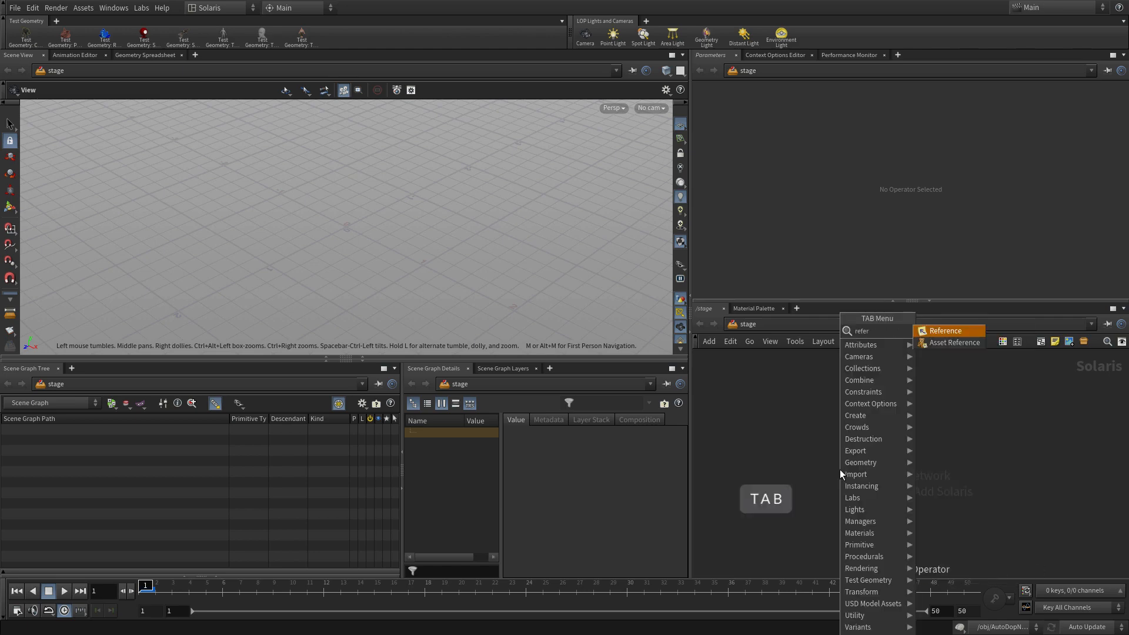
- Add a Reference node loading wineglass.usd so the wine glass appears on stage
click(945, 330)
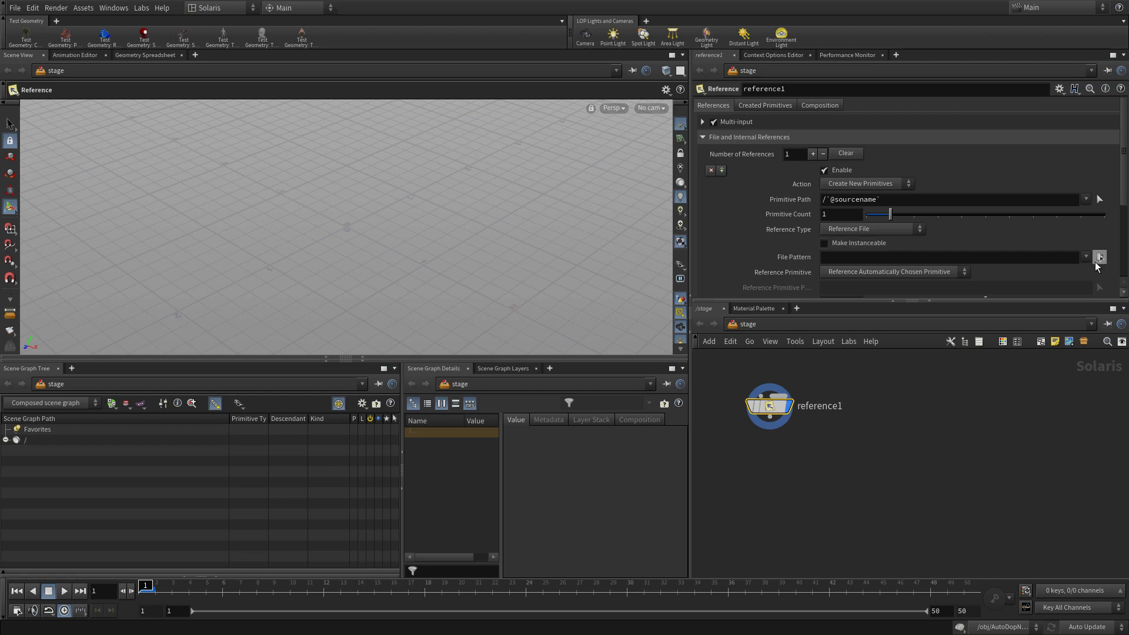
click(1099, 256)
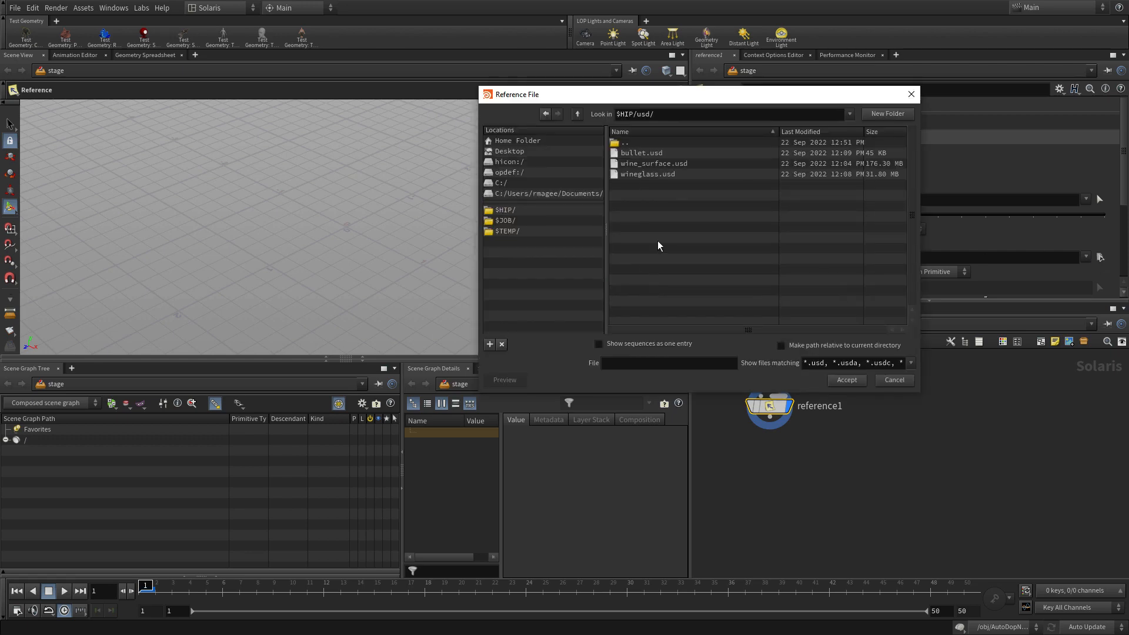
click(647, 173)
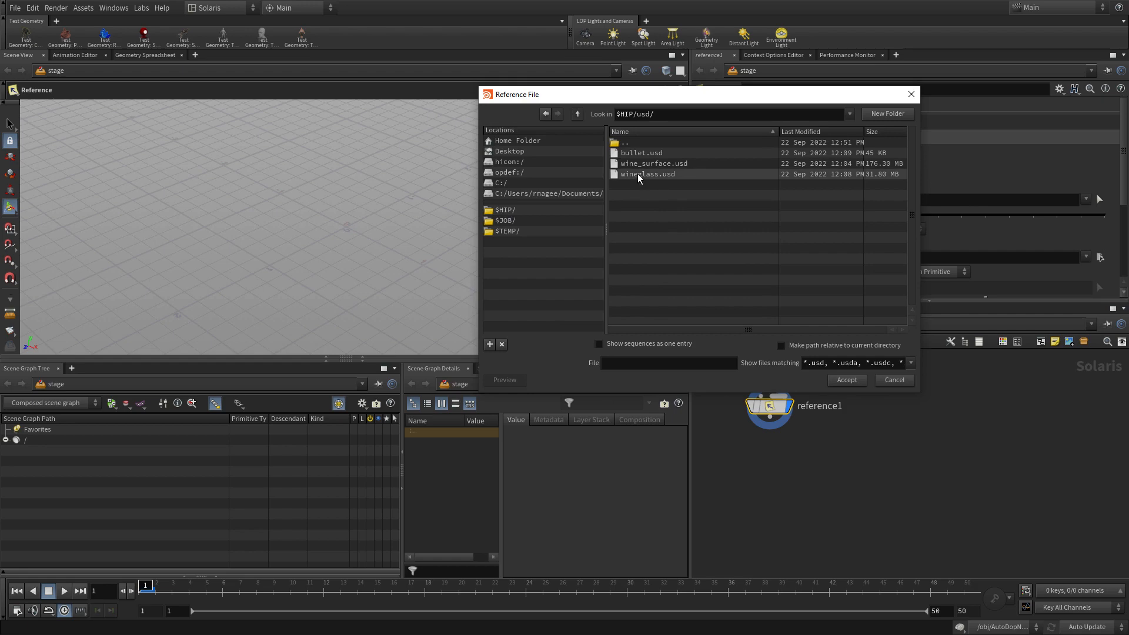
click(648, 173)
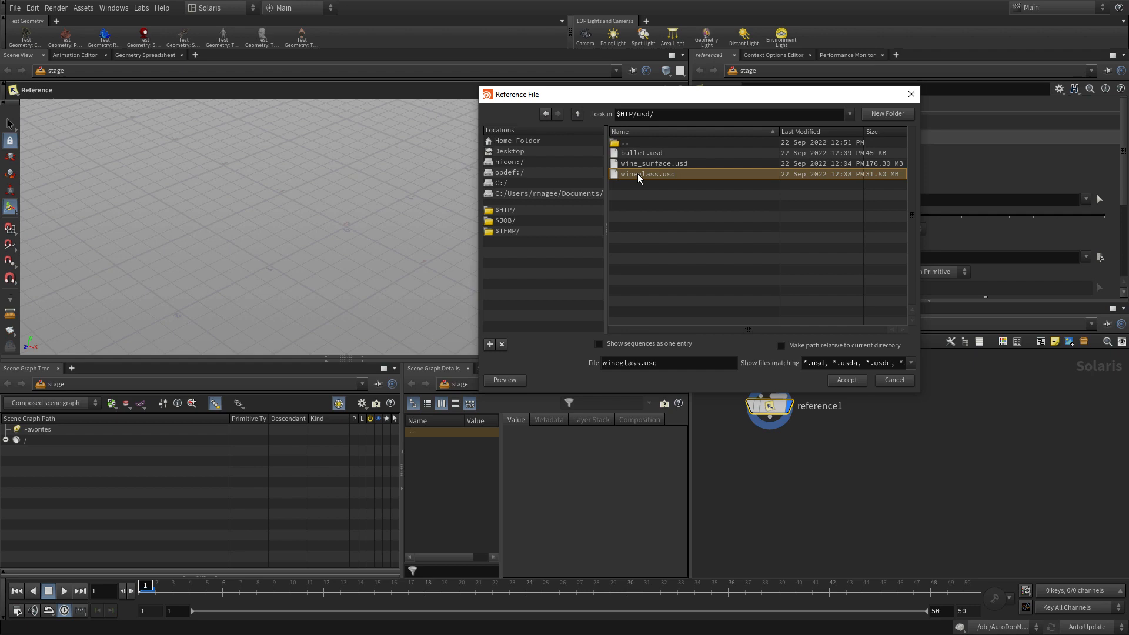
click(846, 379)
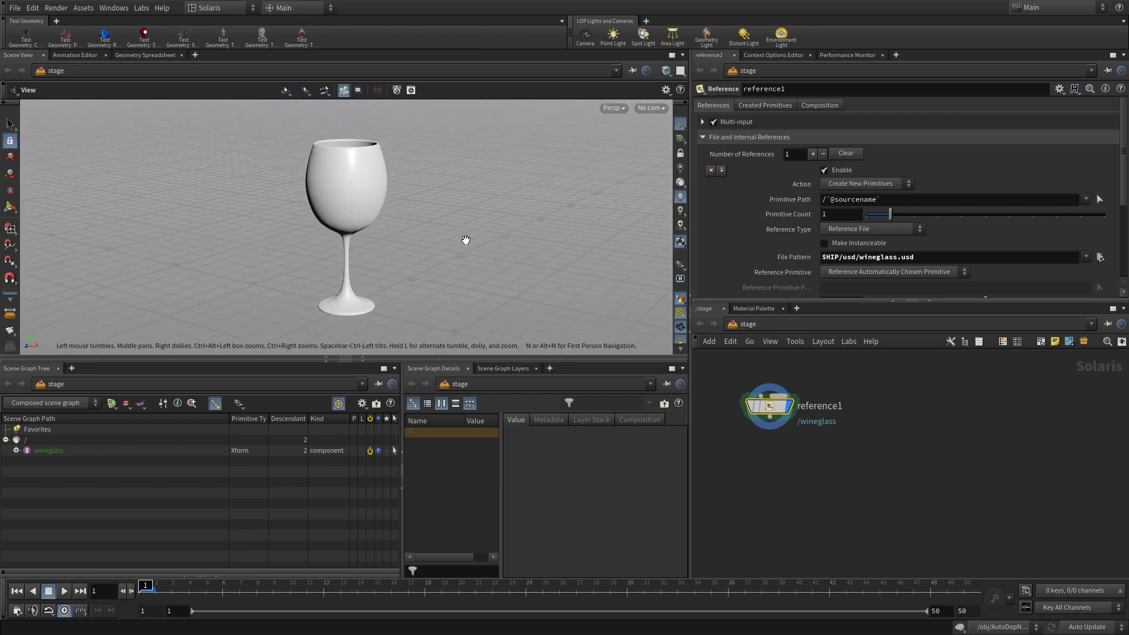
drag(146, 590, 274, 590)
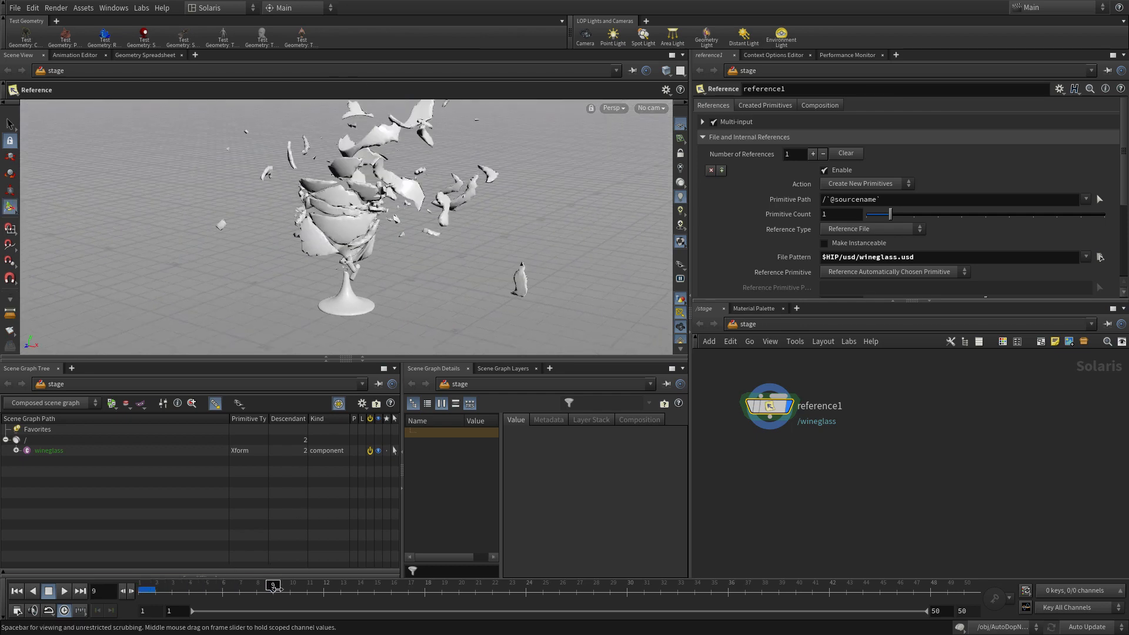
drag(272, 590, 372, 590)
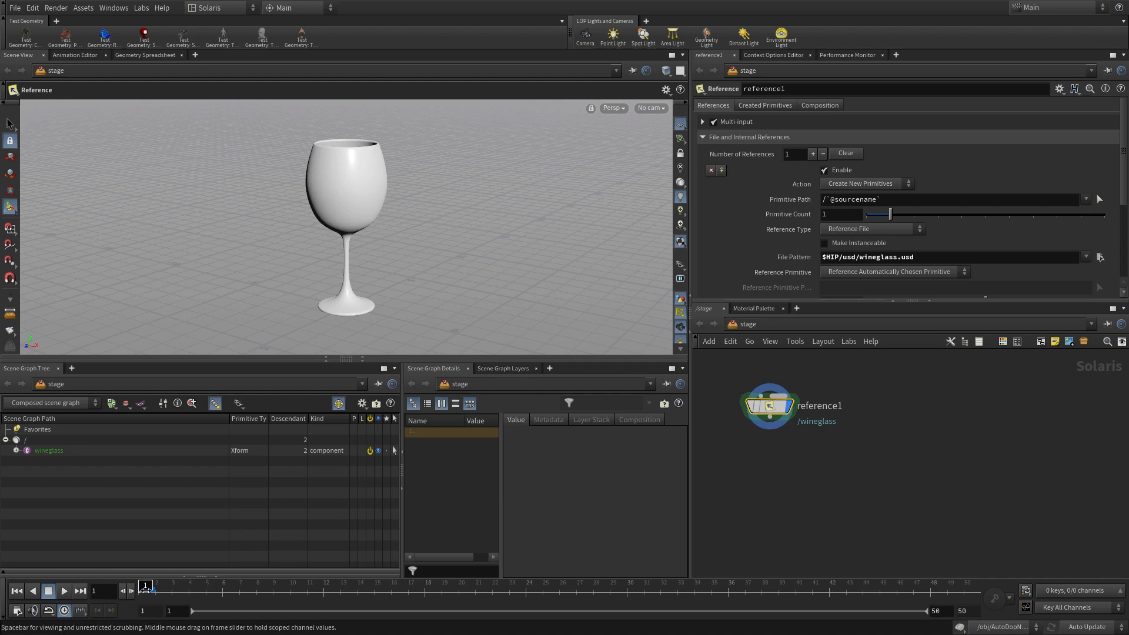
drag(147, 590, 290, 590)
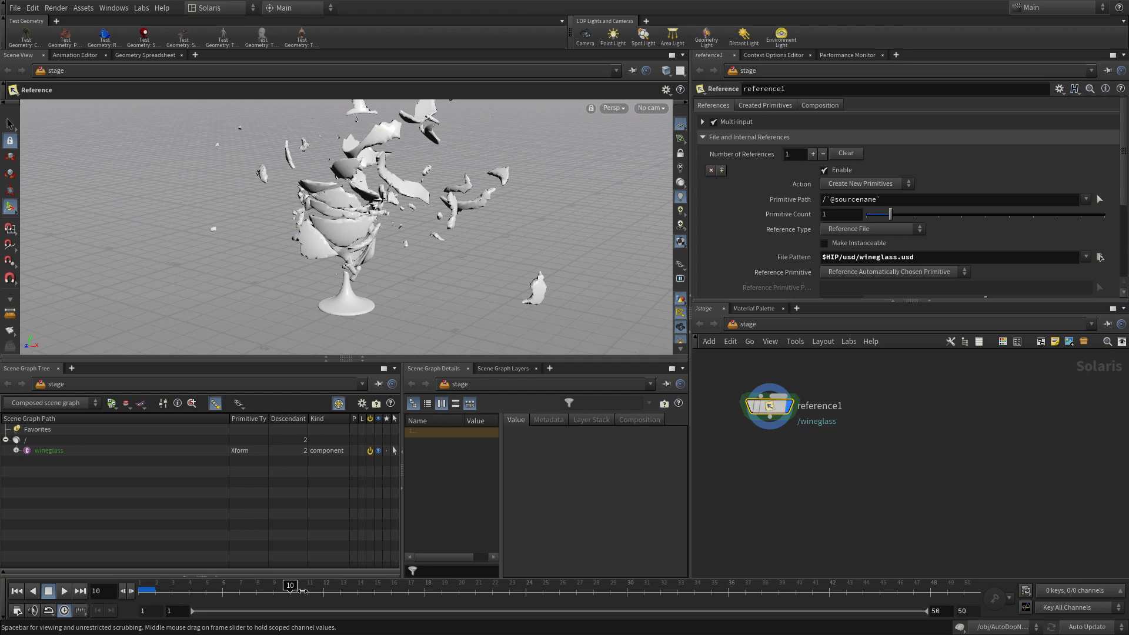
drag(290, 584, 171, 584)
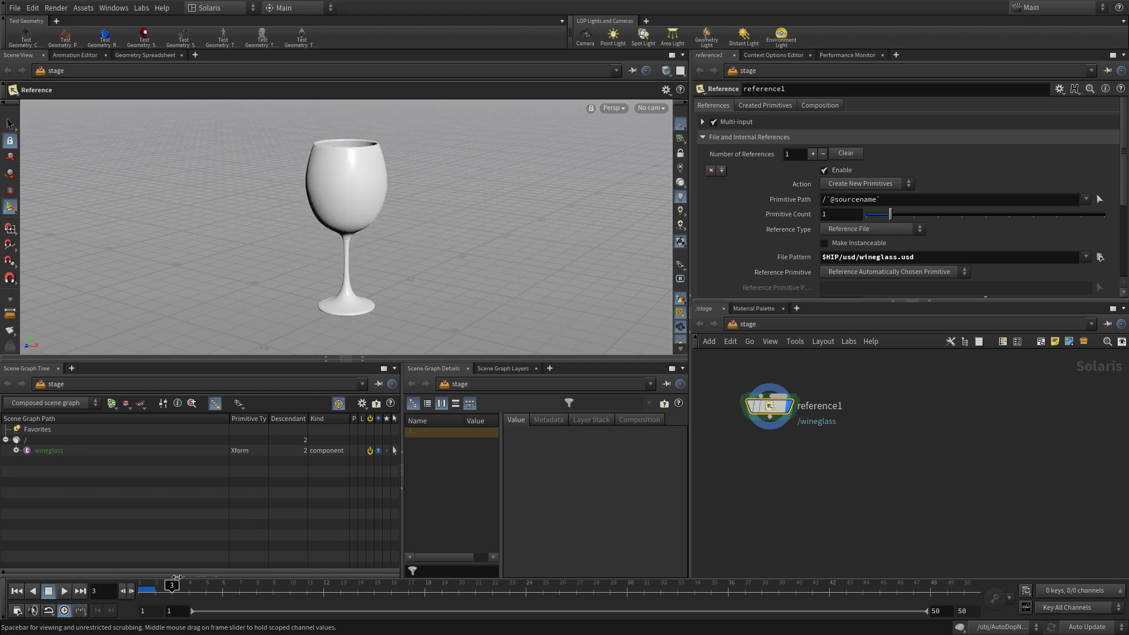
drag(170, 584, 643, 584)
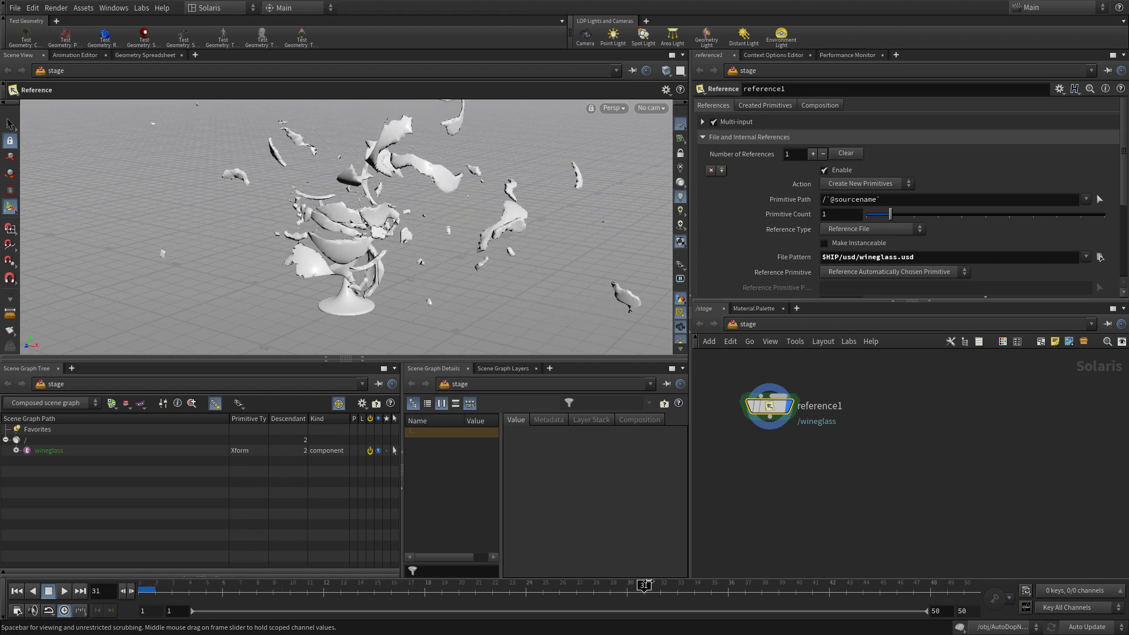
drag(643, 584, 340, 584)
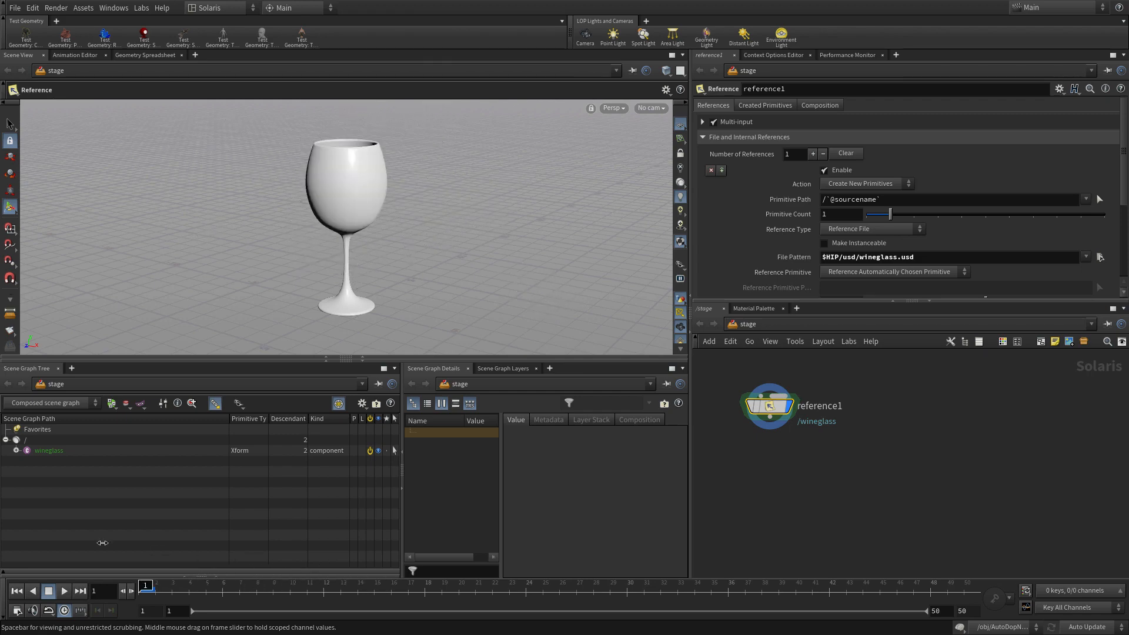
mouse_move(99, 538)
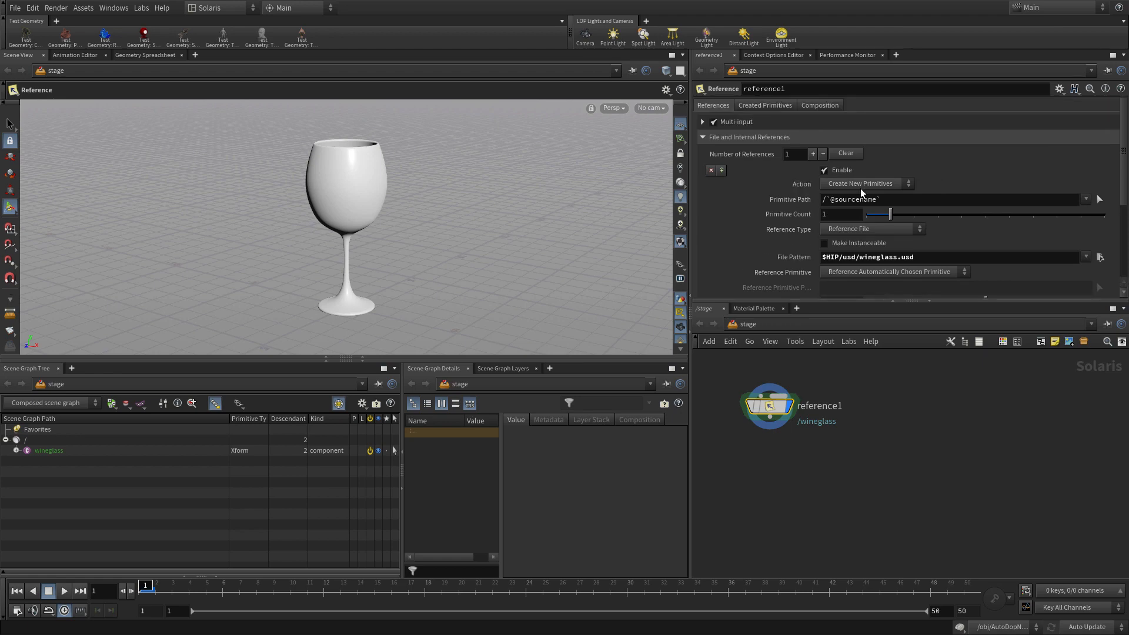
- Set the glass reference's primitive path to /geo/$OS and expand geo in the scene graph
double_click(853, 199)
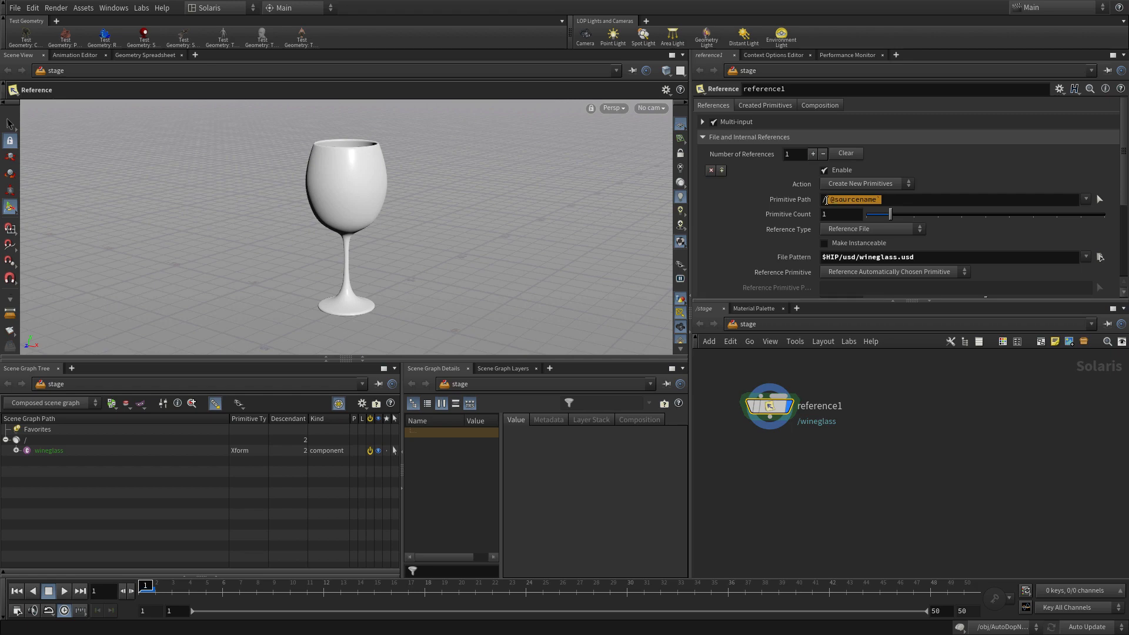
text(/gwo)
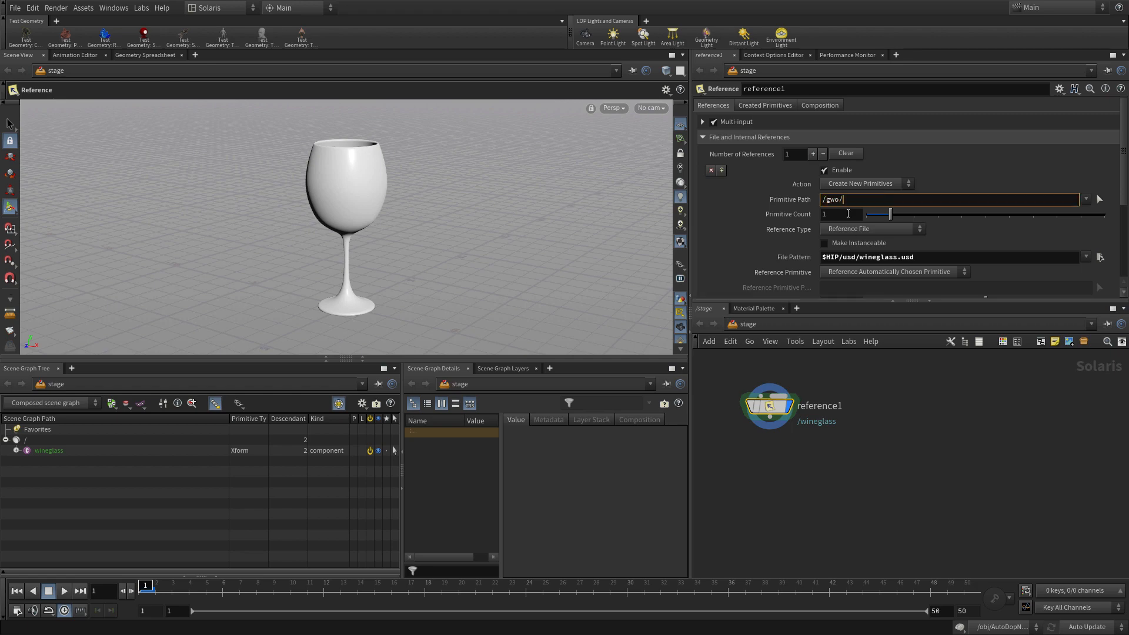
text(/geo/)
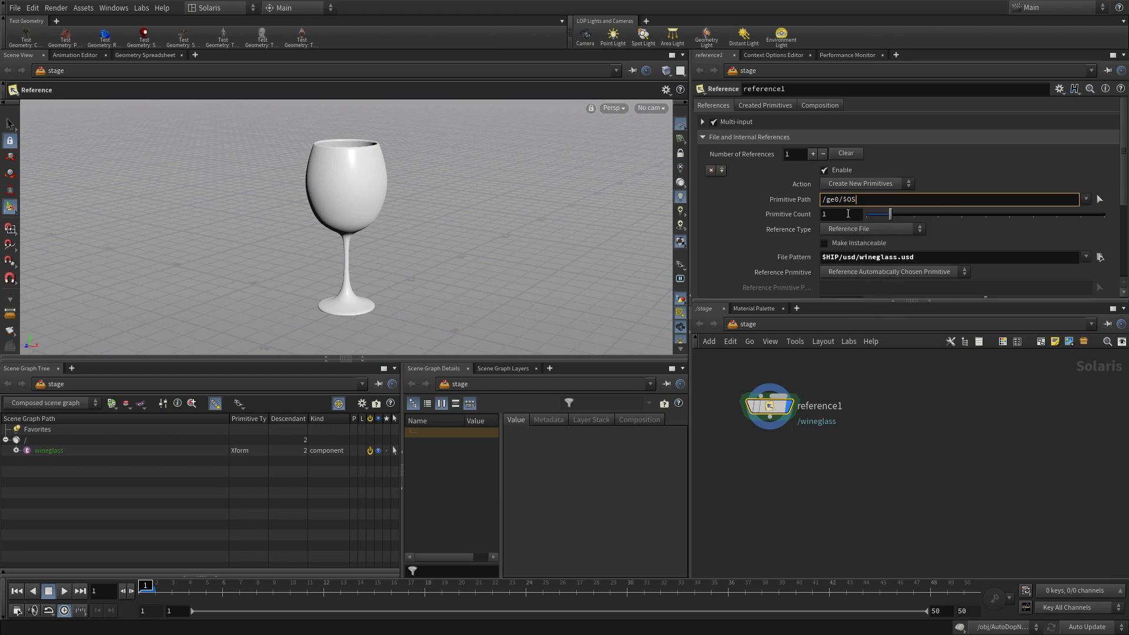
key(Enter)
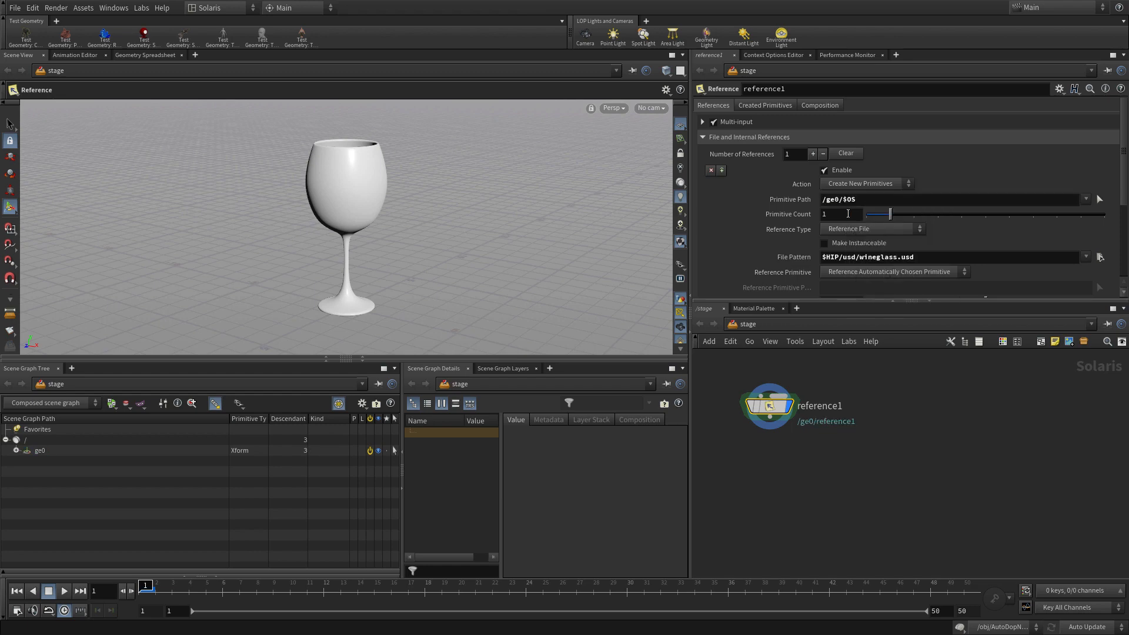
click(936, 198)
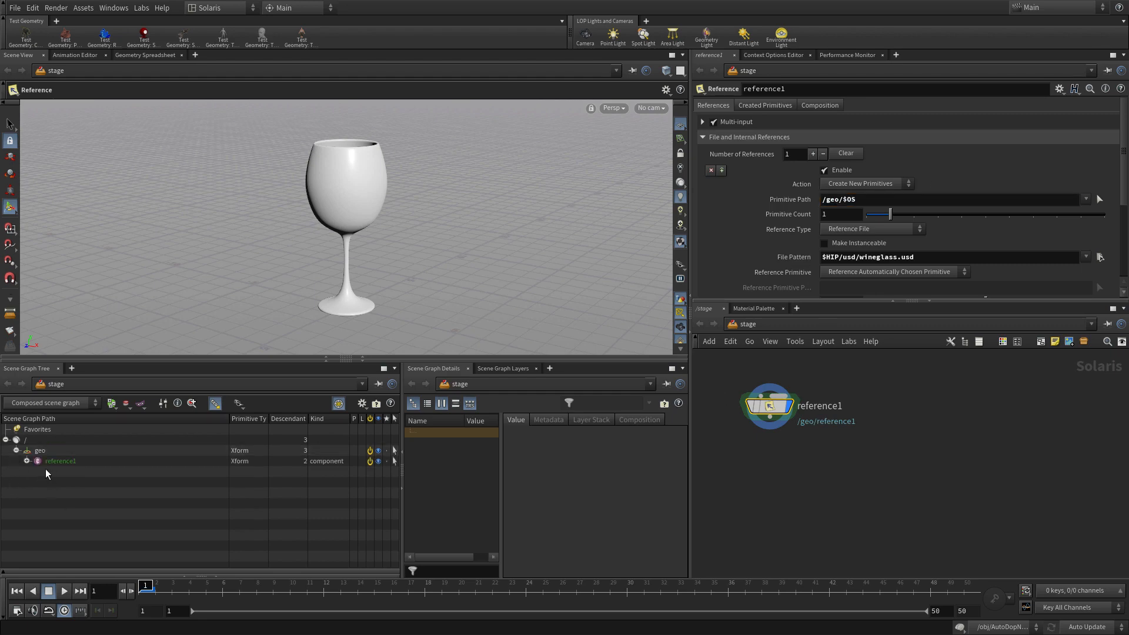
- Rename the reference node to wineglass
click(26, 461)
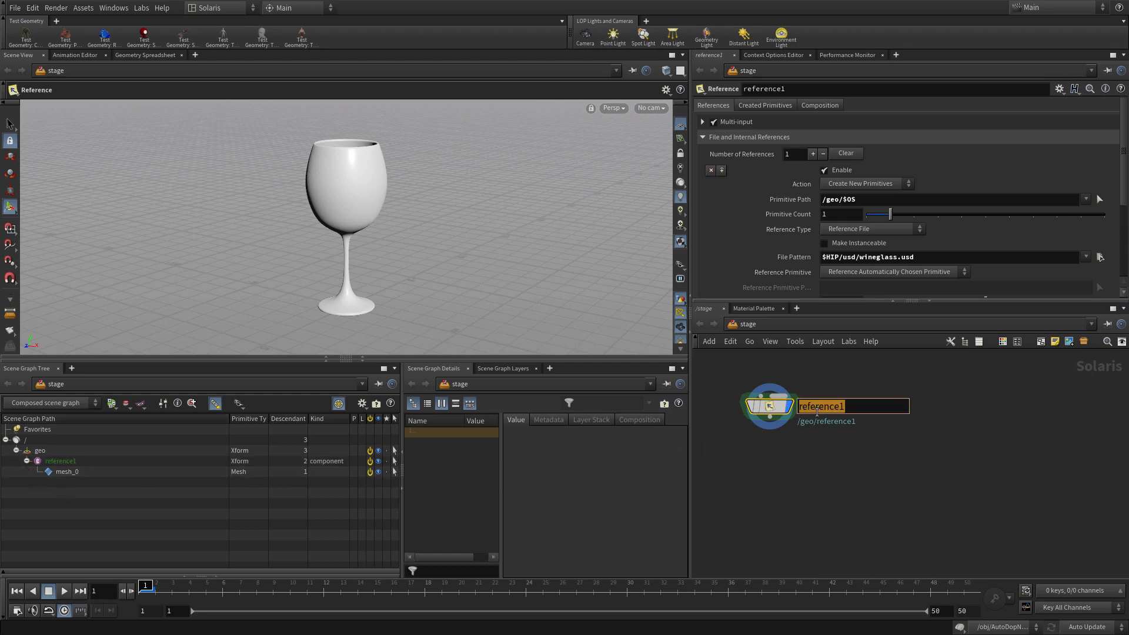
text(wineglass)
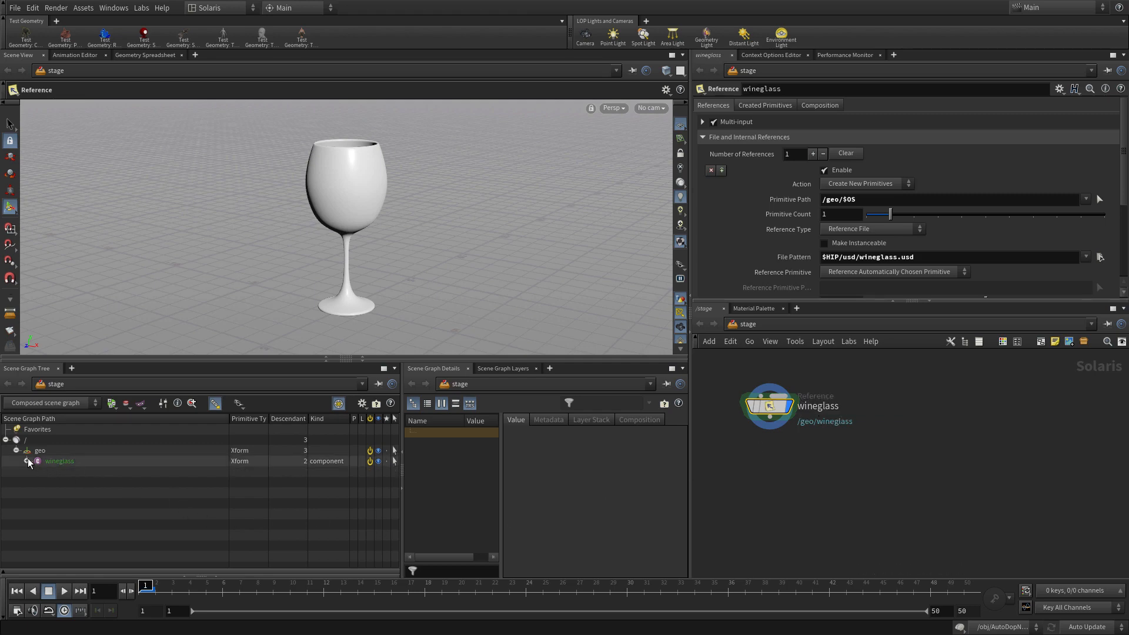
click(28, 461)
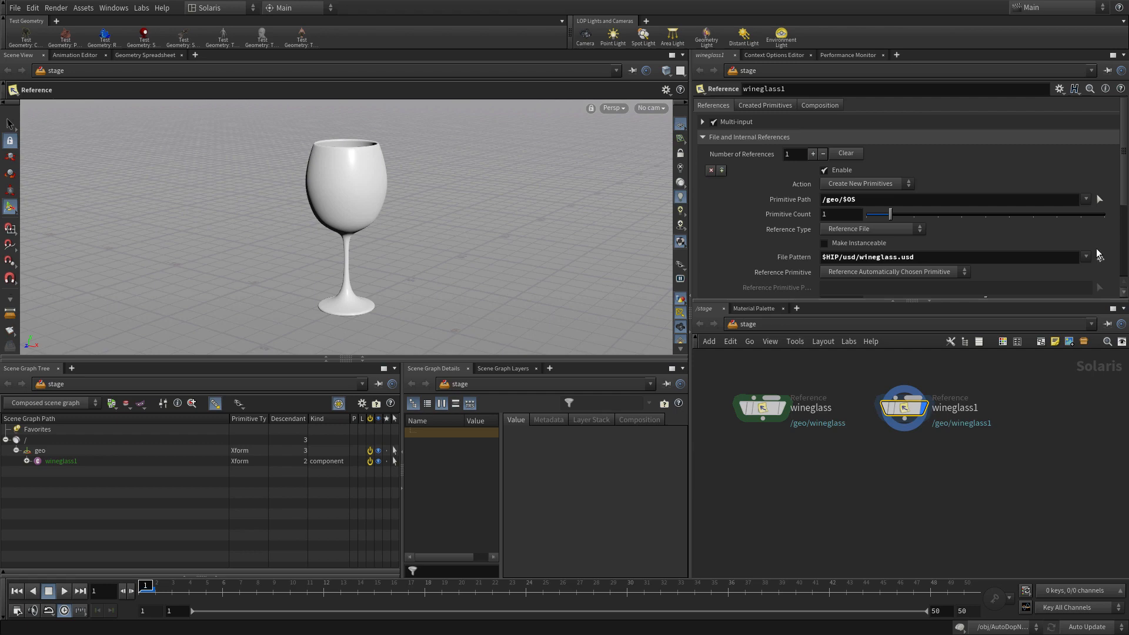
- Accept the file on the duplicated reference and rename that node wine
click(1086, 257)
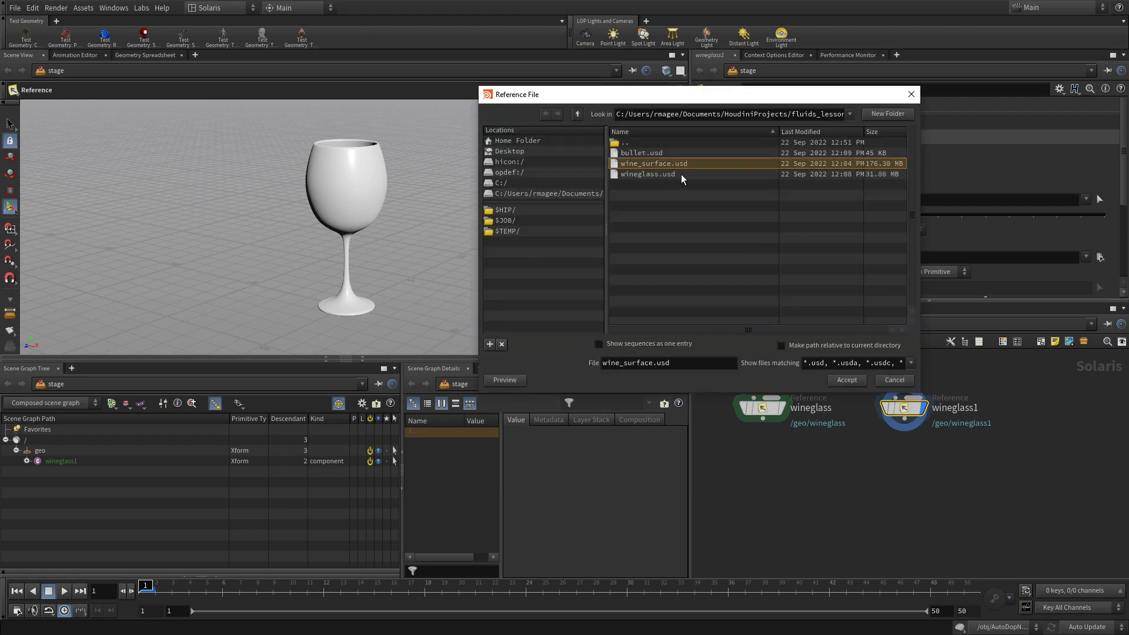
click(846, 379)
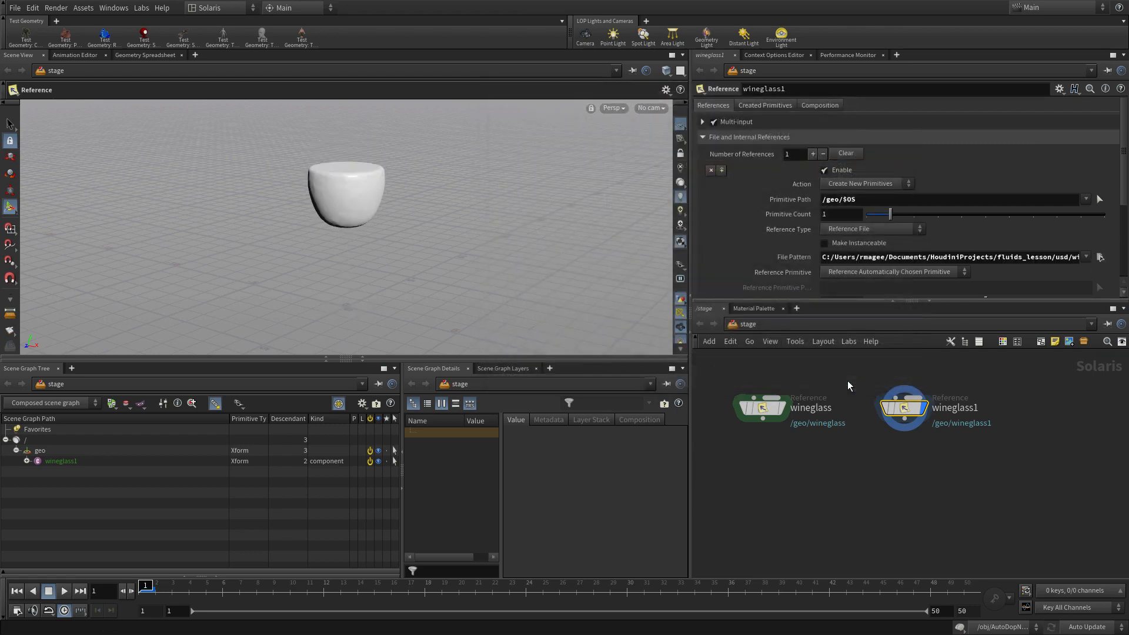
double_click(955, 407)
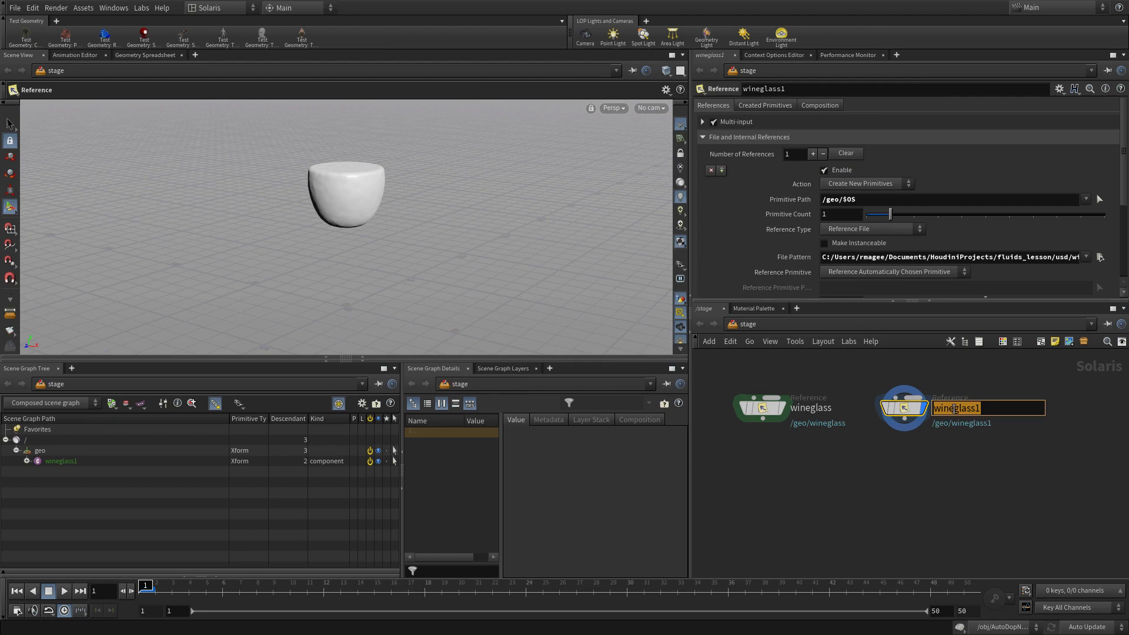
text(wine)
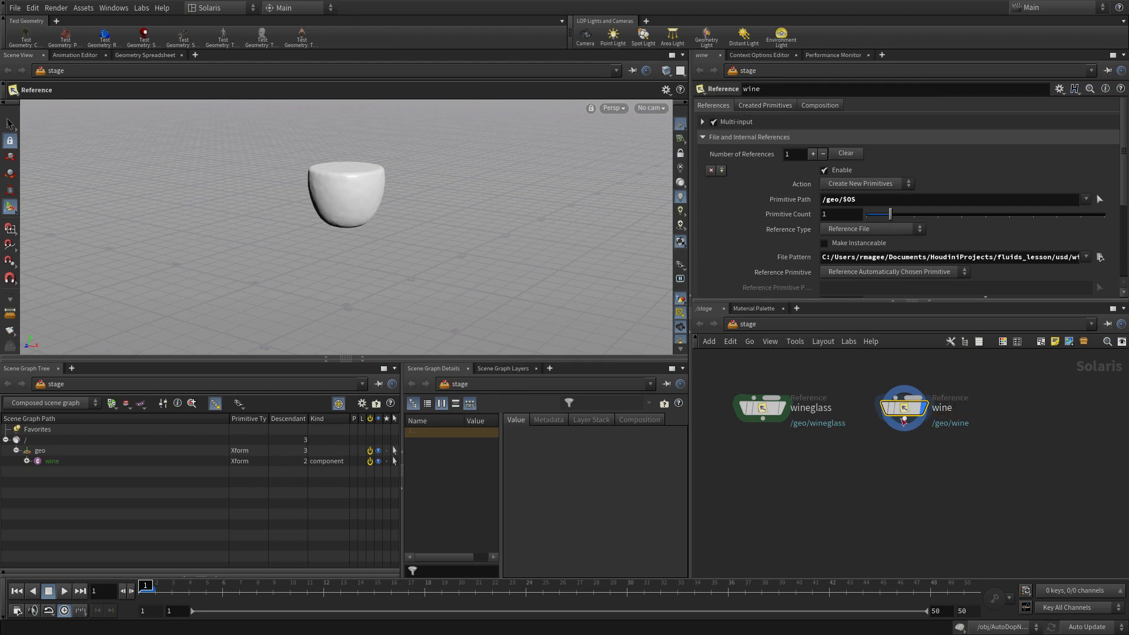
- Duplicate it into a bullet reference loading $HIP/usd/bullet.usd, then reselect wine
key(alt)
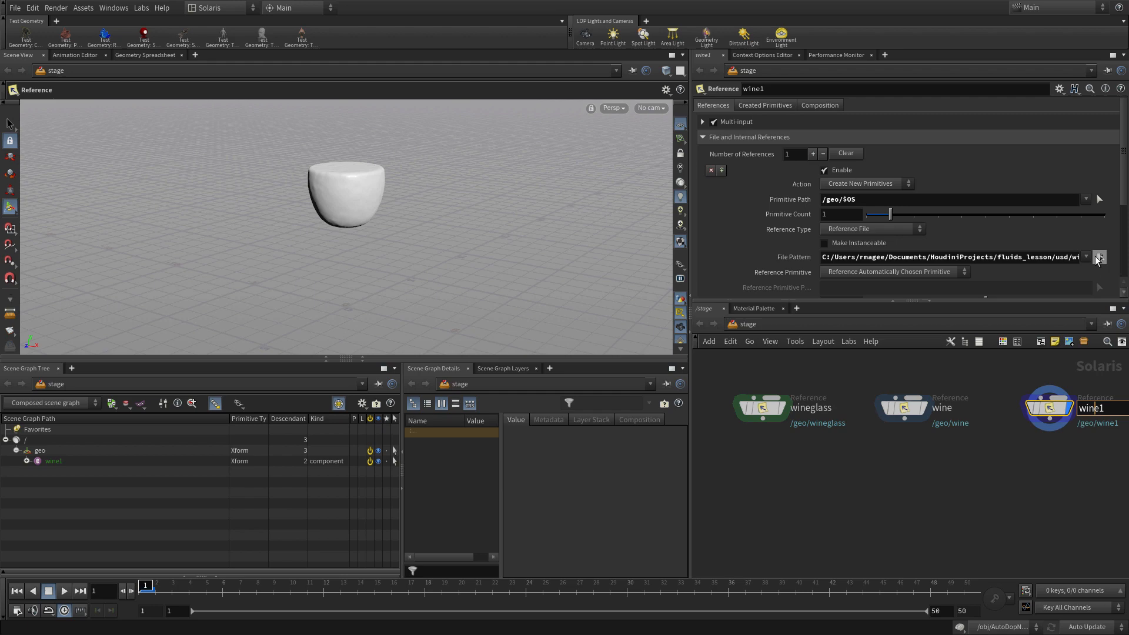
click(1099, 257)
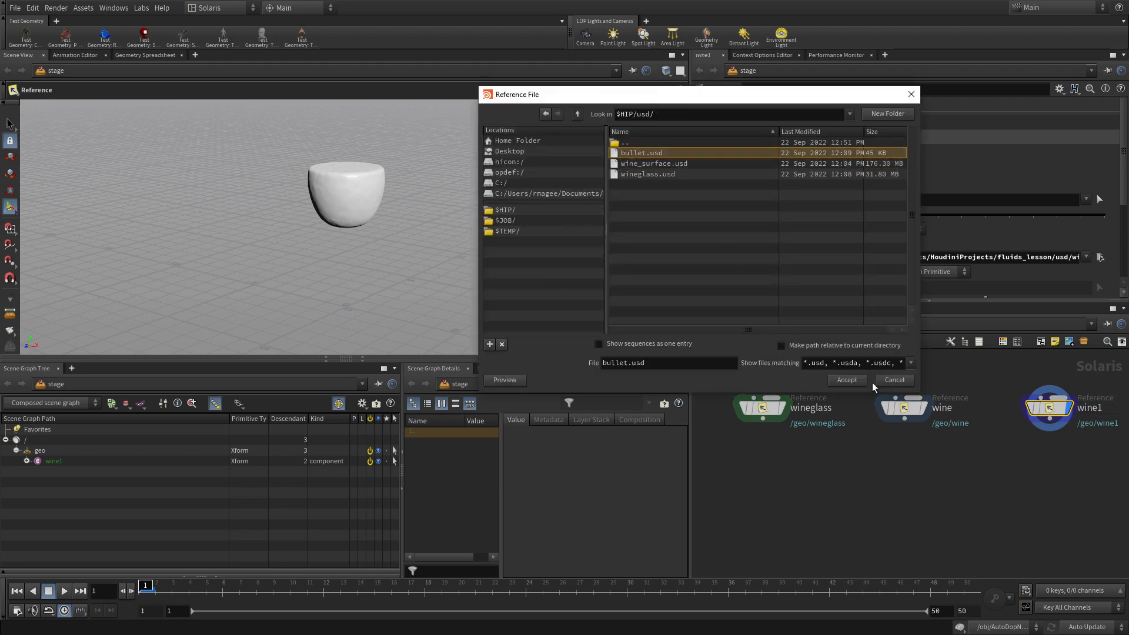
click(846, 379)
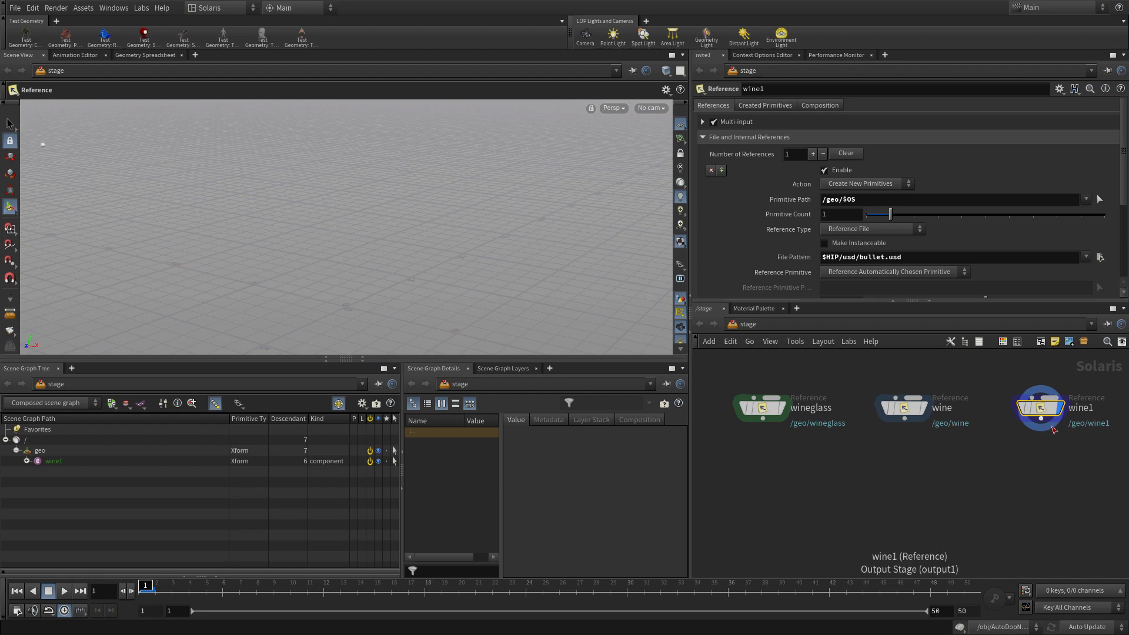
double_click(1086, 408)
text(bullet)
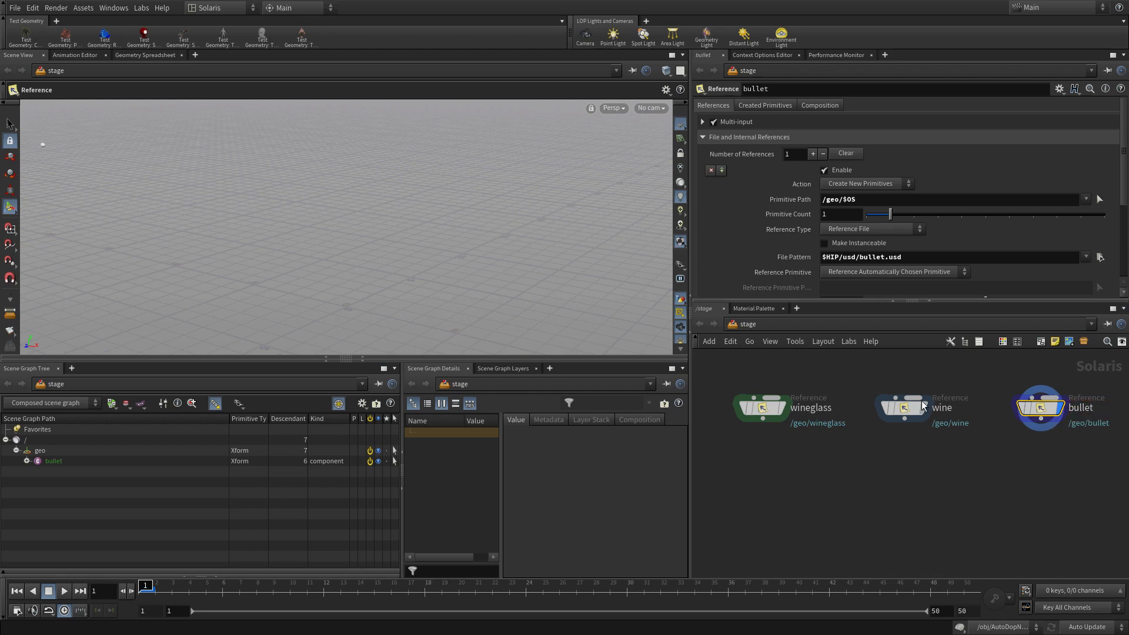
click(900, 407)
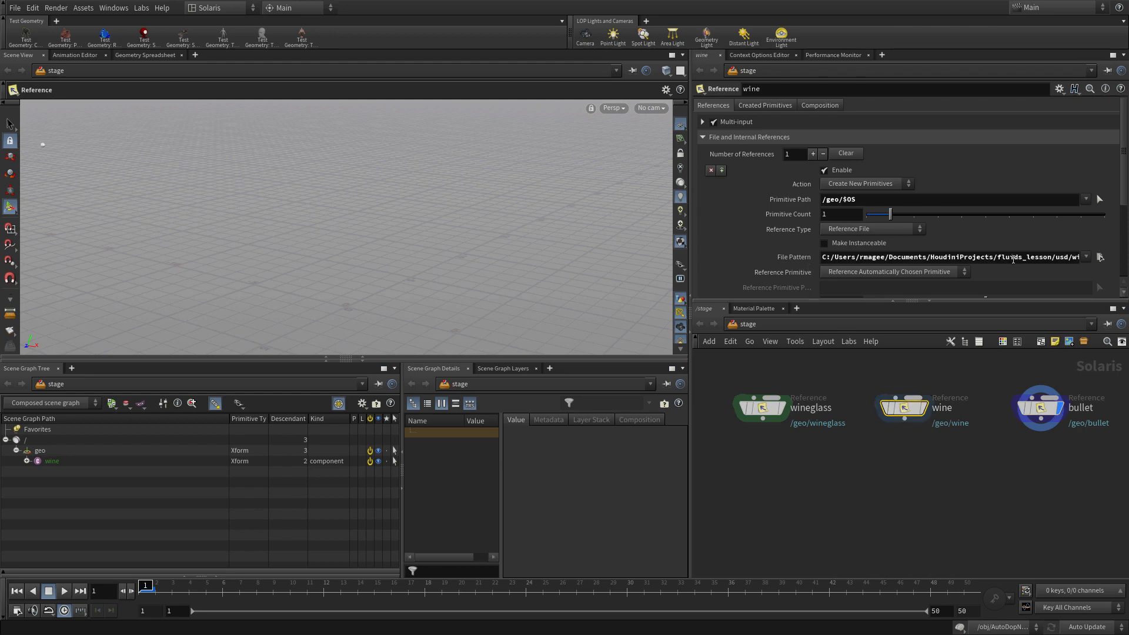
- Point the wine reference's File Pattern to $HIP/usd/wine_surface.usd
click(1099, 256)
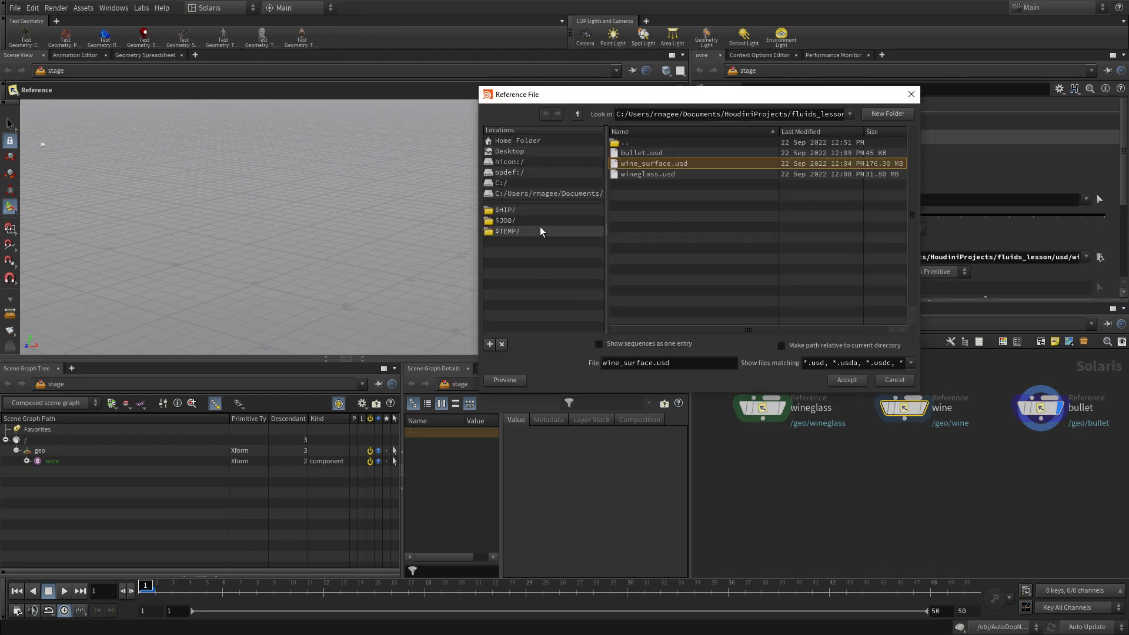
click(505, 209)
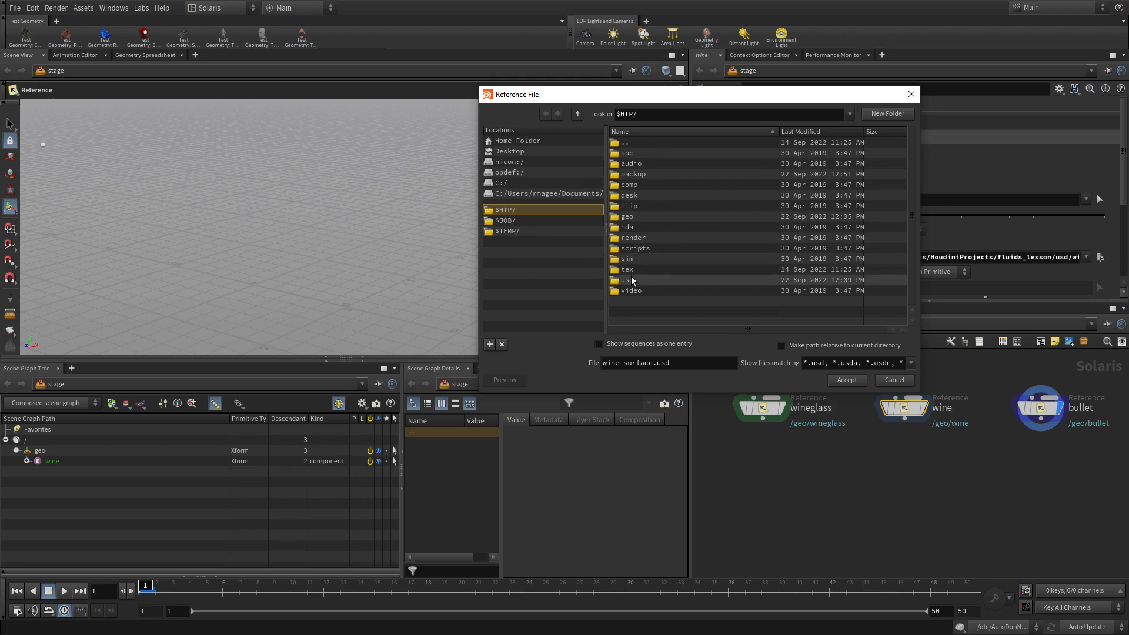
double_click(627, 279)
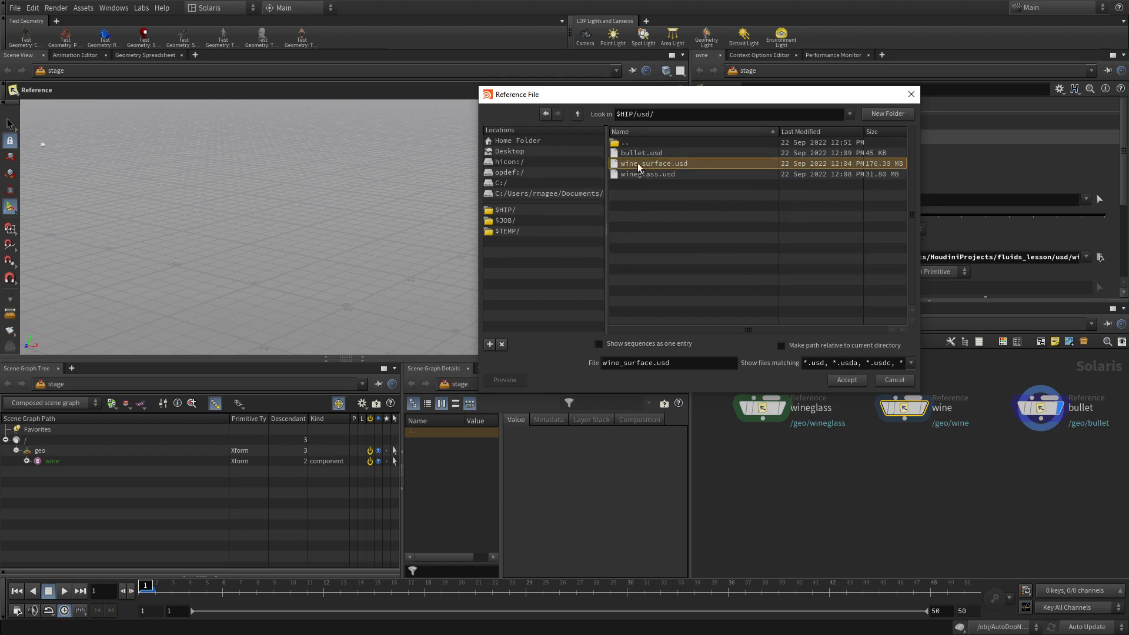
click(846, 379)
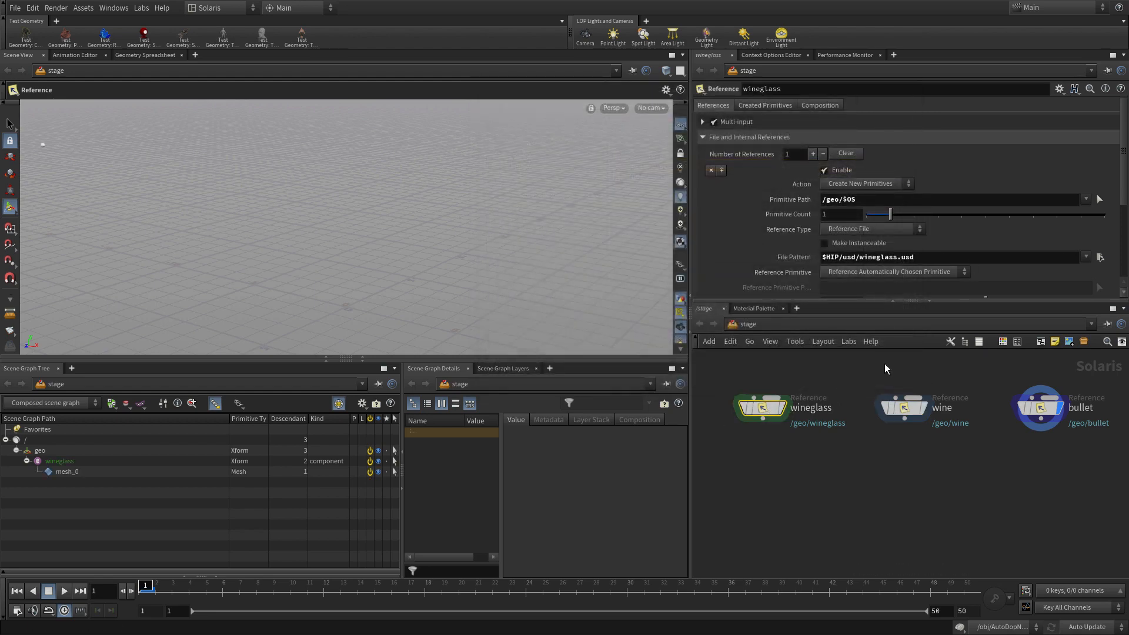
mouse_move(925, 471)
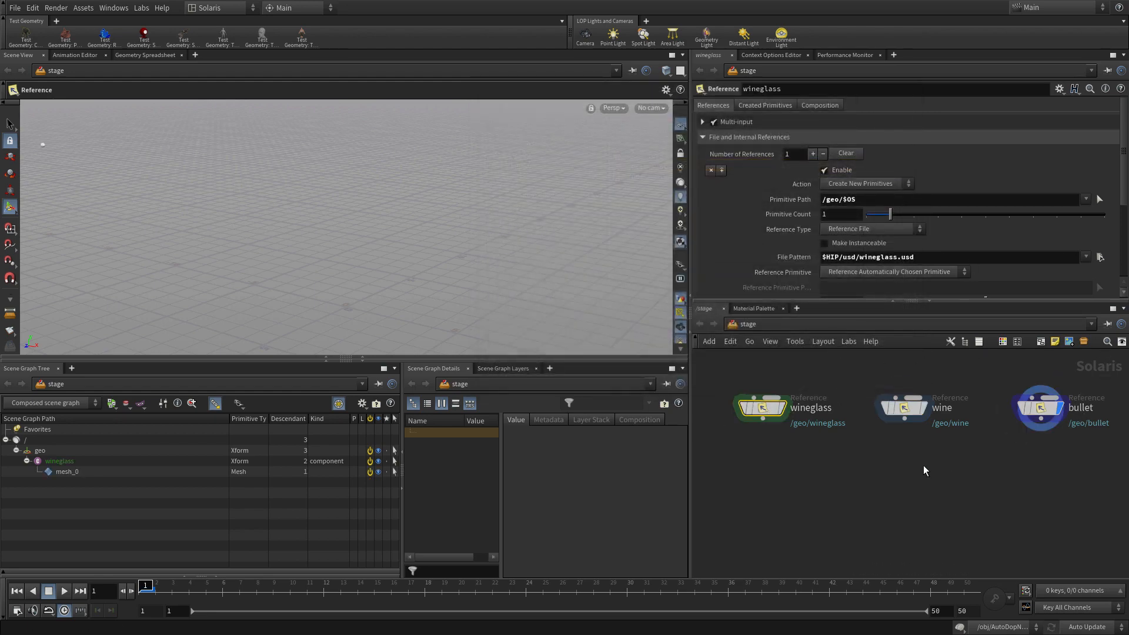
key(tab)
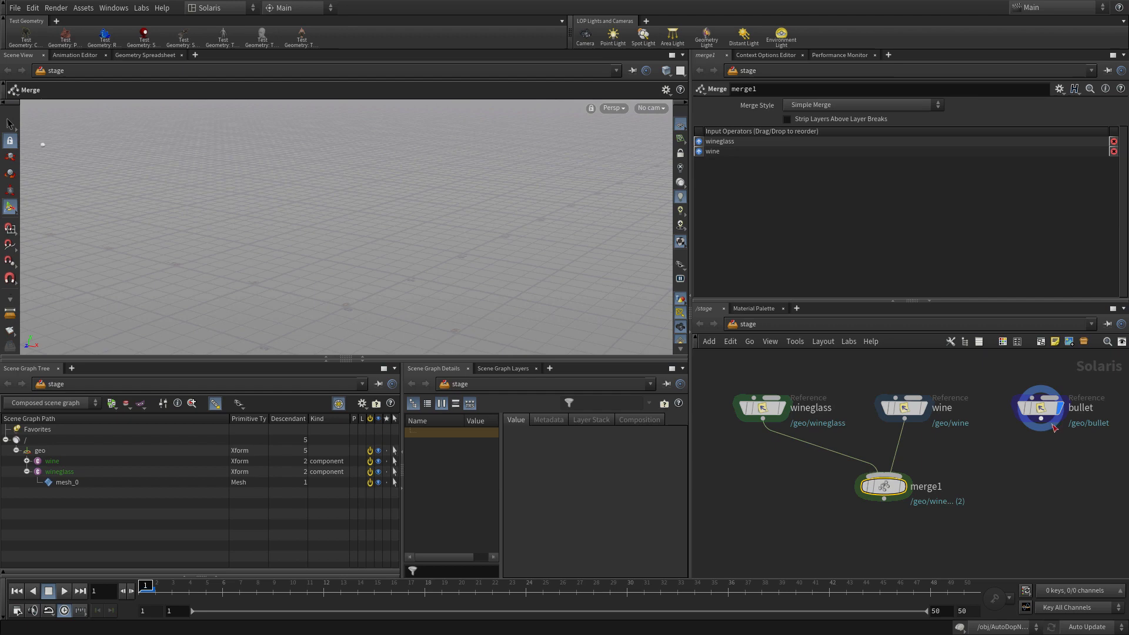
- Wire bullet into merge1 as the third input and scrub through the splash animation
drag(1039, 418, 904, 464)
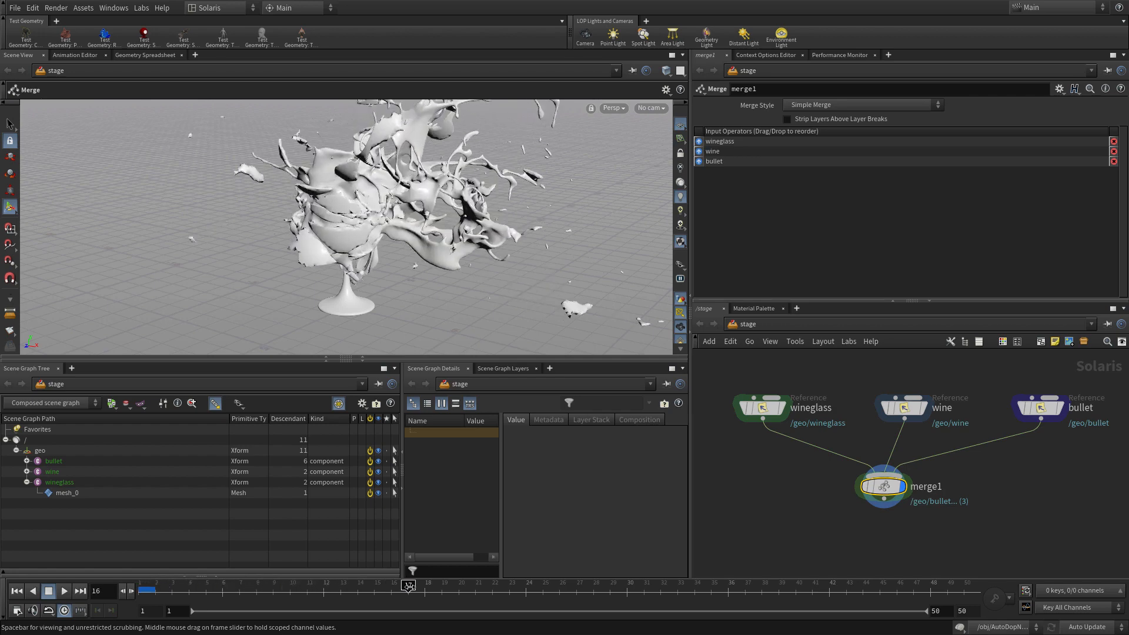
drag(409, 584, 643, 585)
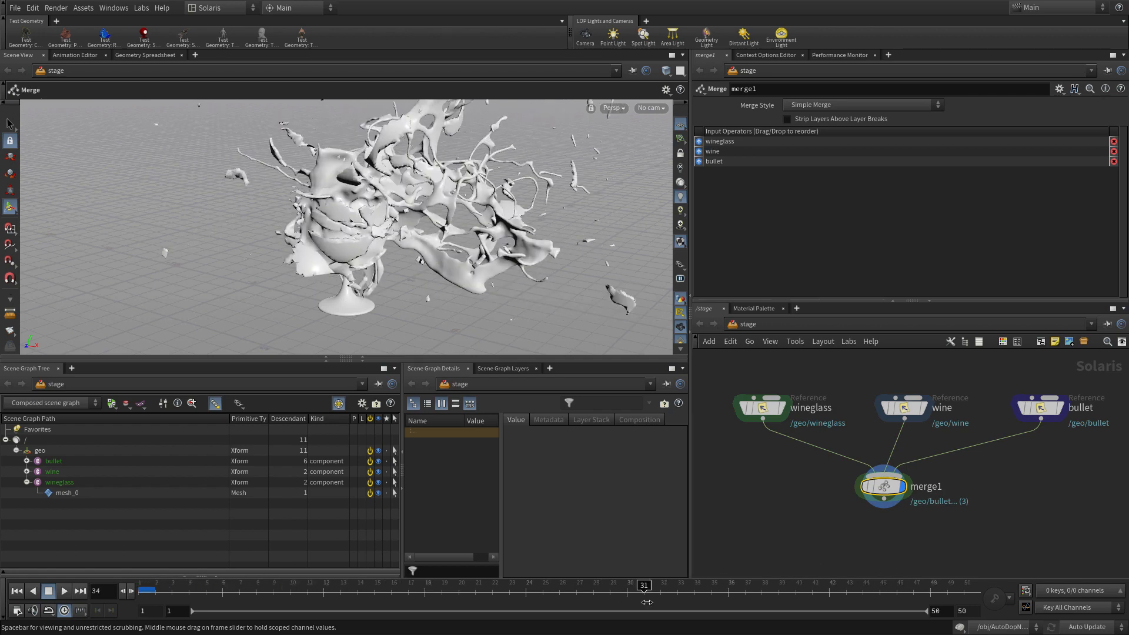
drag(641, 584, 171, 584)
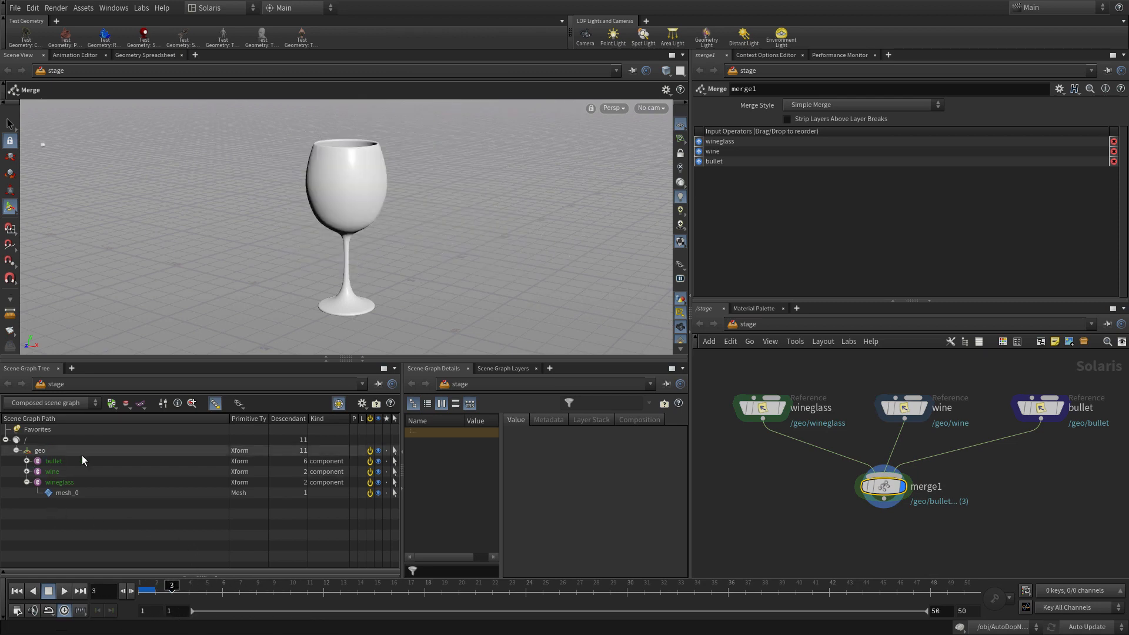
click(27, 482)
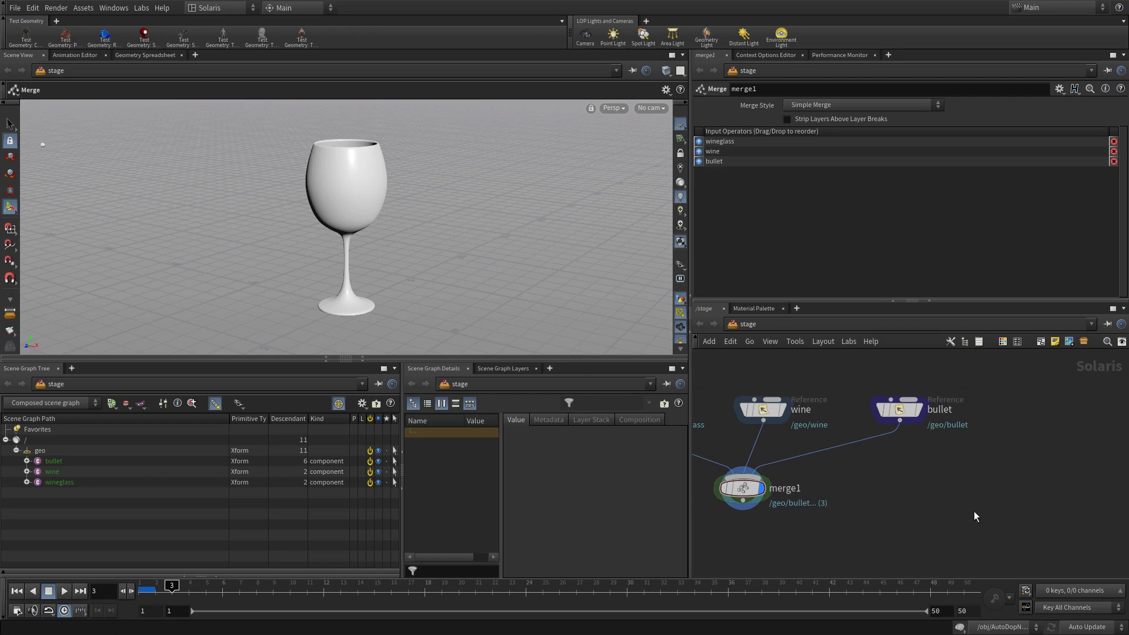
- Add a SOP Create node named backdrop wired into merge1 under /geo/$OS
key(Tab)
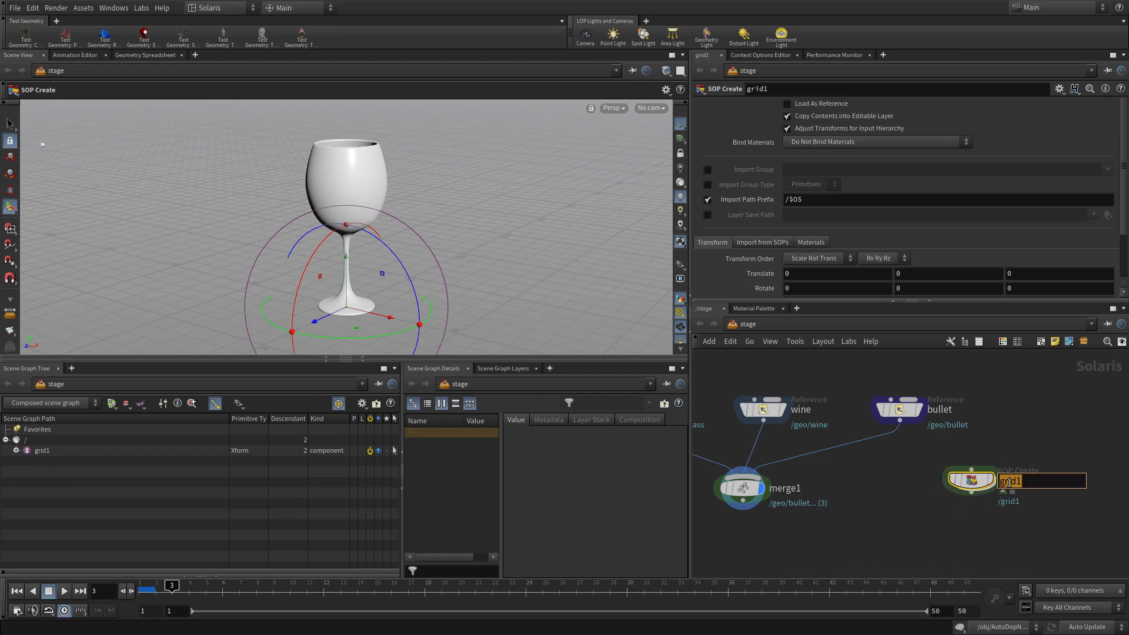
text(backdrop)
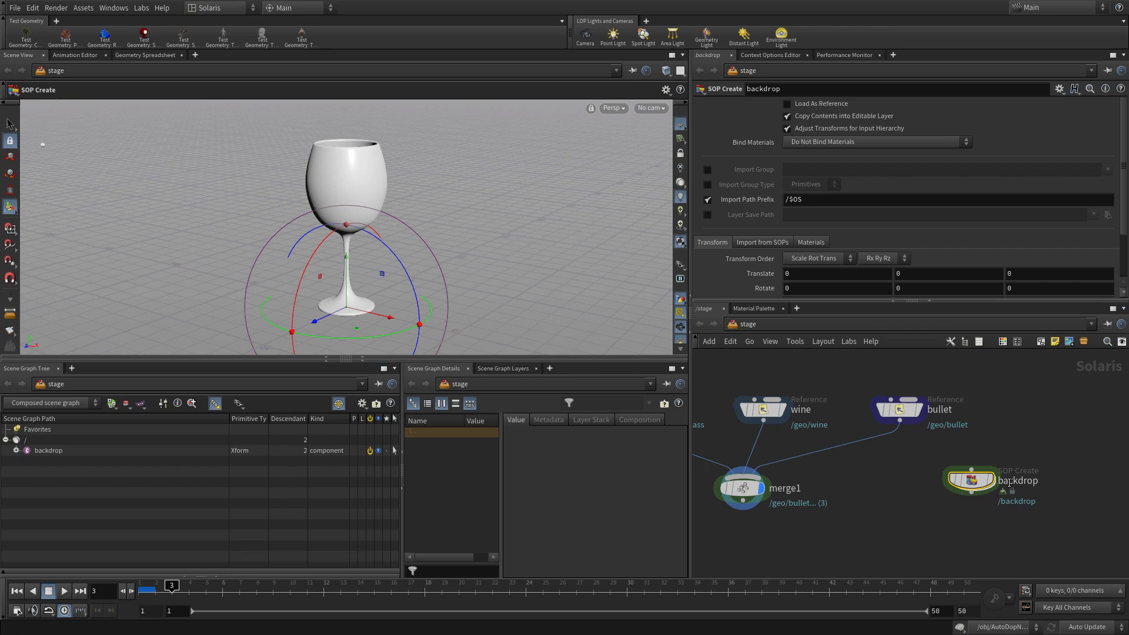
drag(972, 479, 1015, 414)
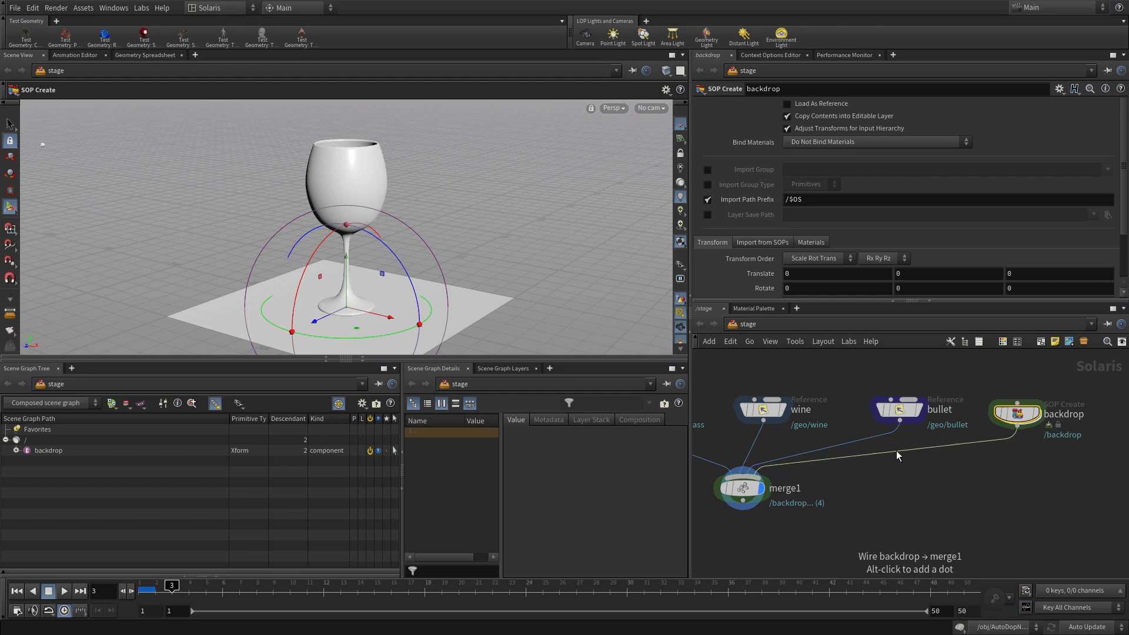
mouse_move(896, 455)
text(/geo)
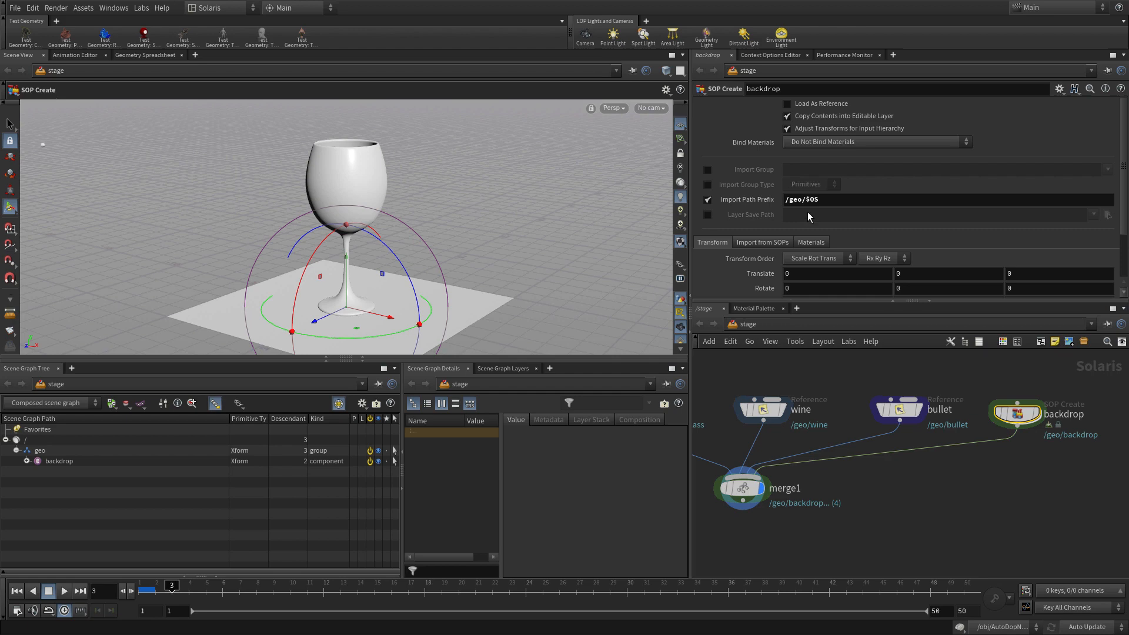
click(742, 488)
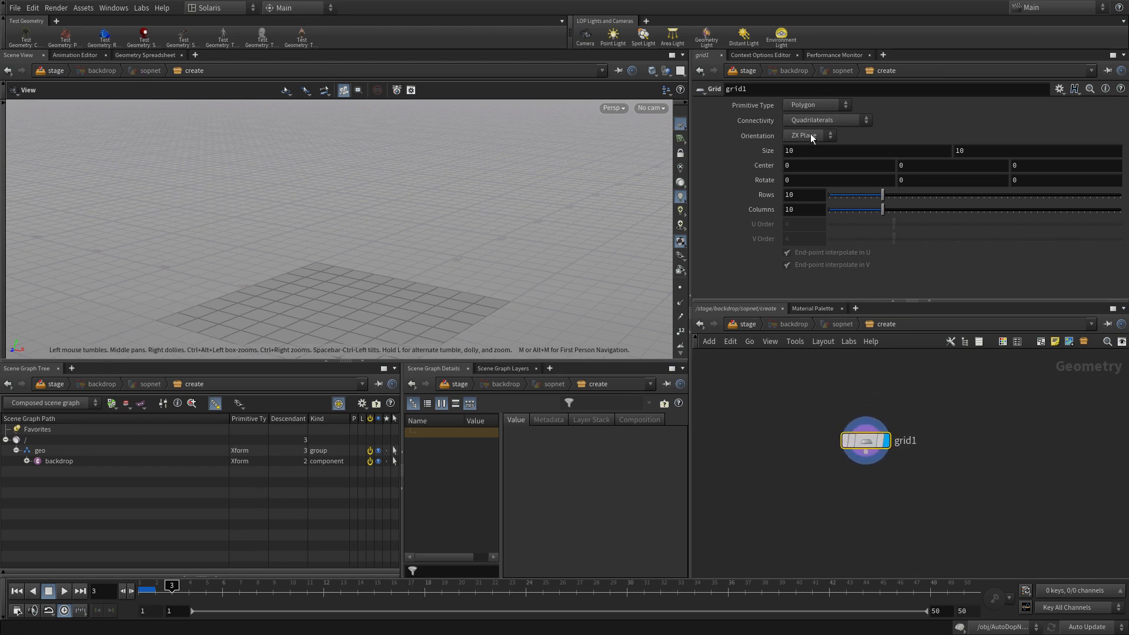
- Set grid1 Size to 200 inside the backdrop network
click(867, 150)
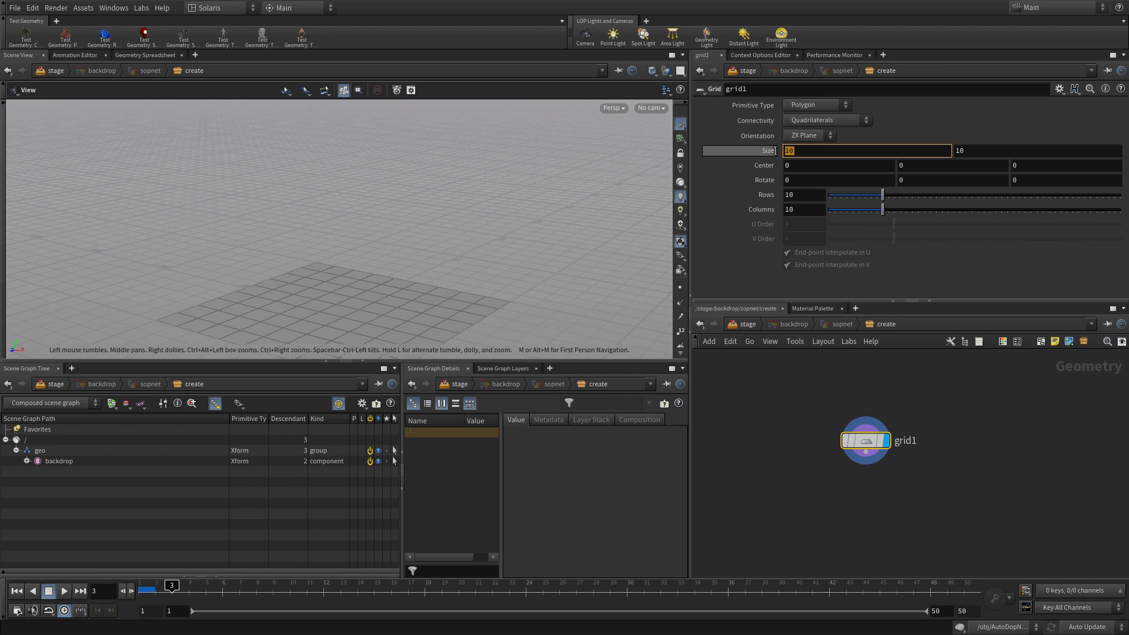
text(200)
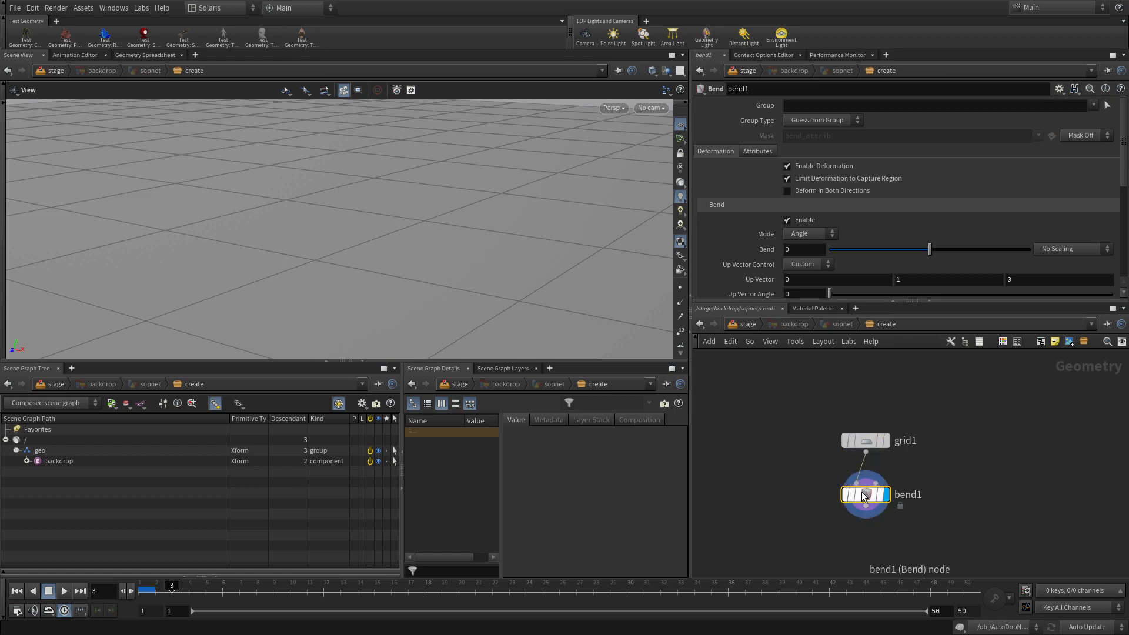
- Give bend1 Capture Origin -40, Capture Direction -1 and Capture Length 28
click(804, 248)
text(75)
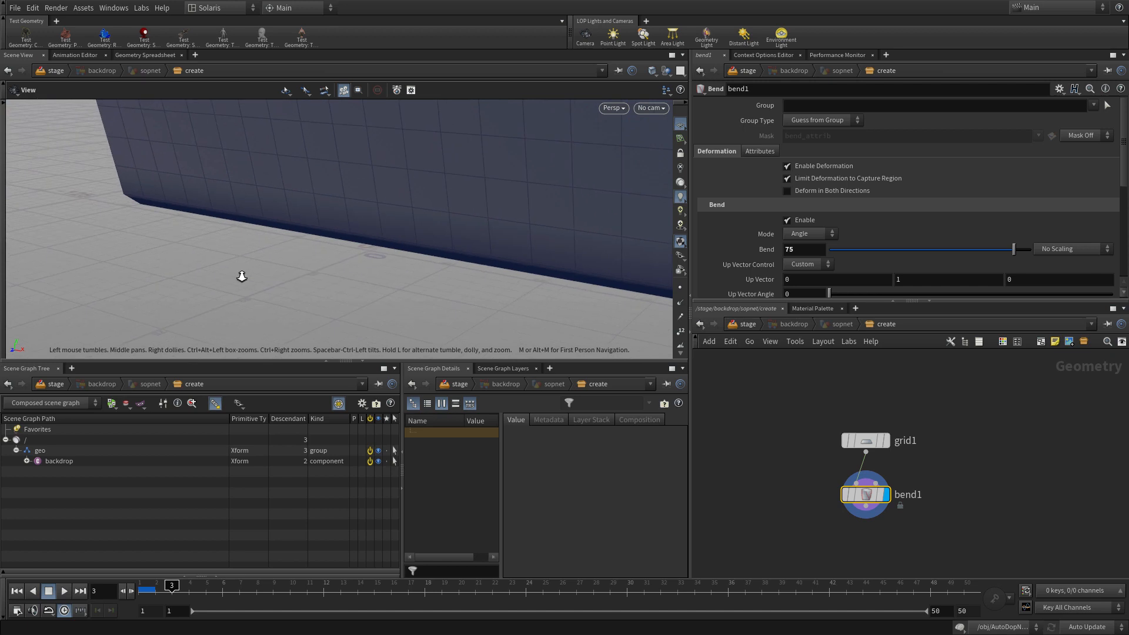
mouse_move(589, 303)
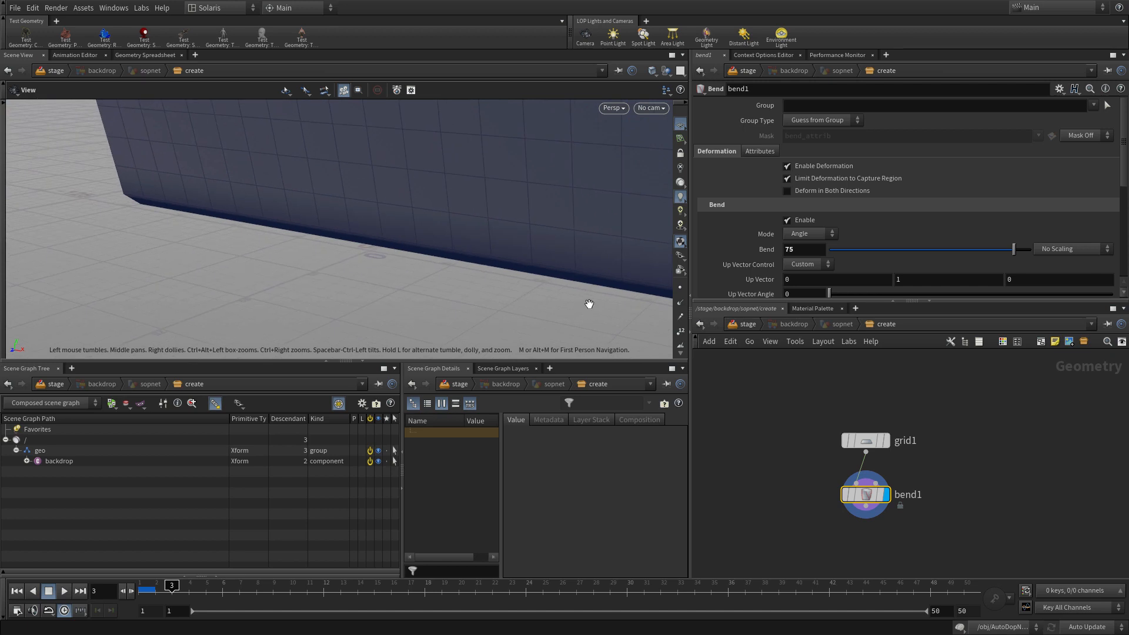
scroll(down, 3)
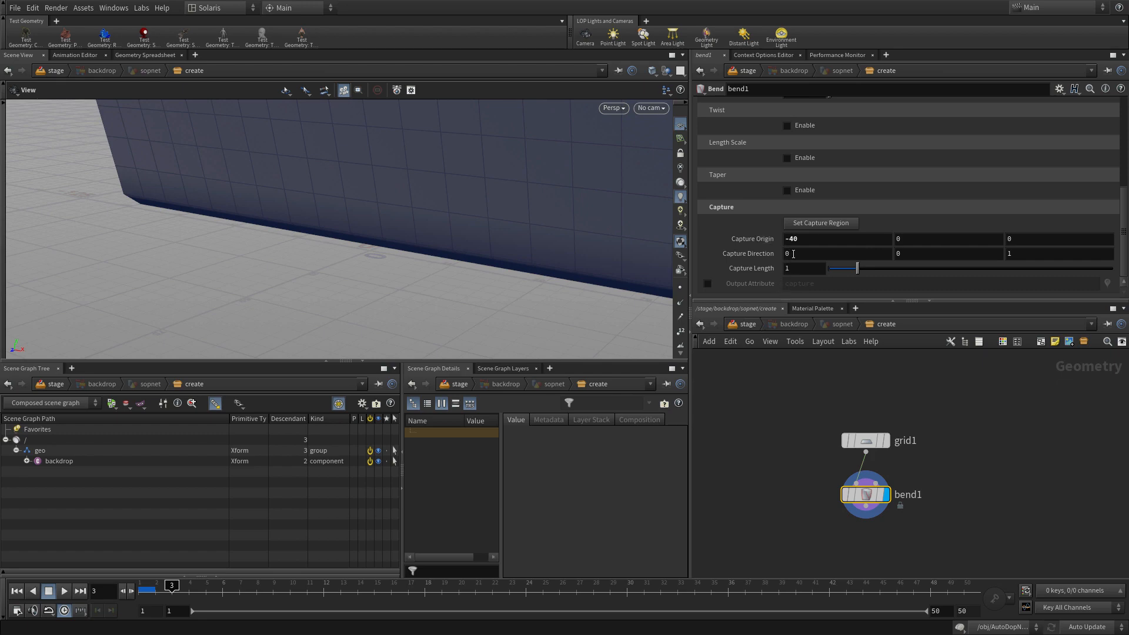
text(-1)
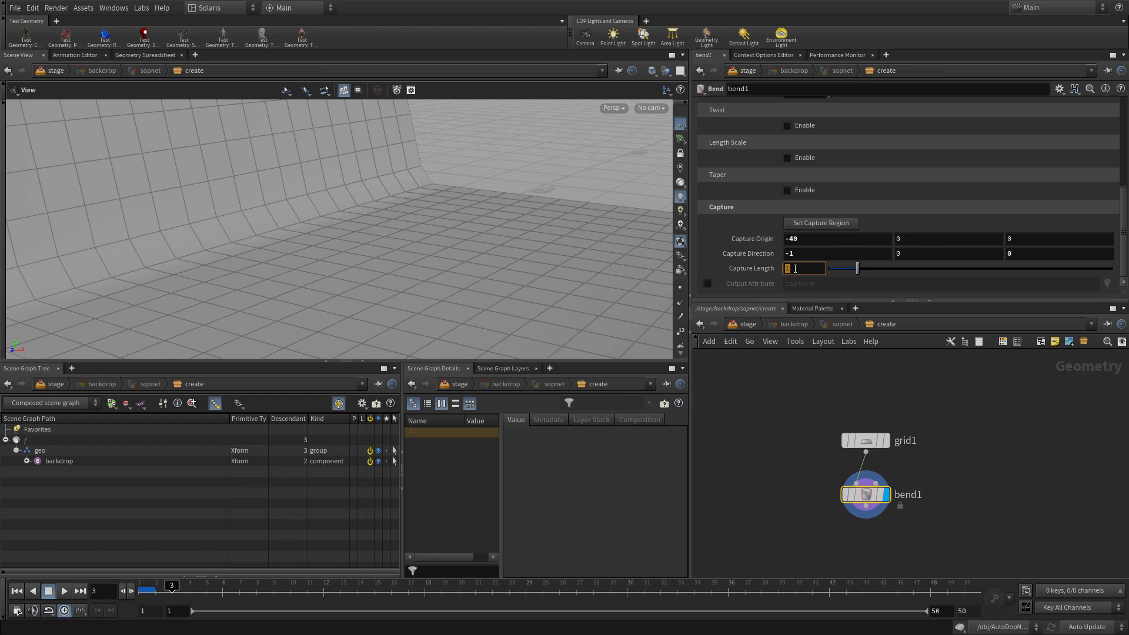
text(28)
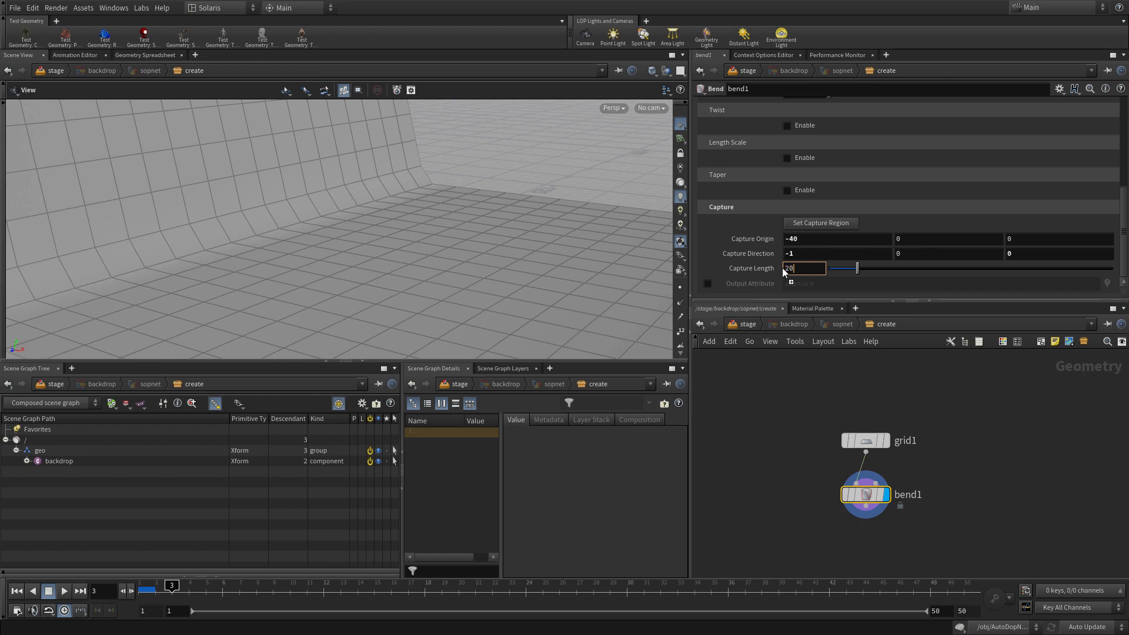
drag(856, 268, 1109, 268)
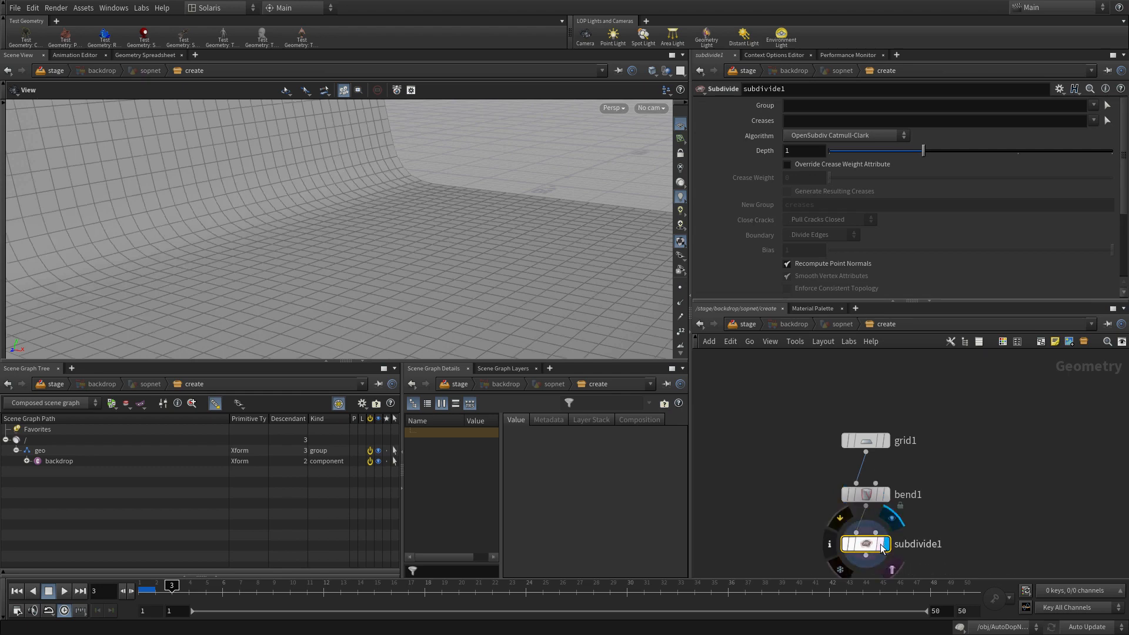
- Set Subdivide Depth to 2, then orbit the stage view to frame the wineglass
click(803, 151)
text(2)
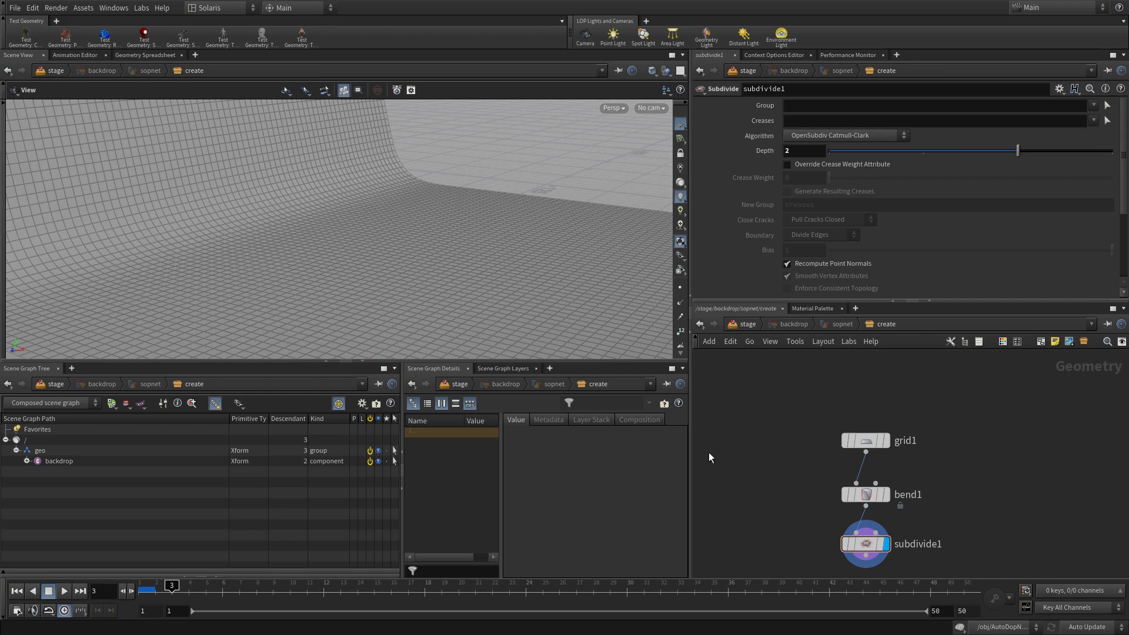
mouse_move(760, 331)
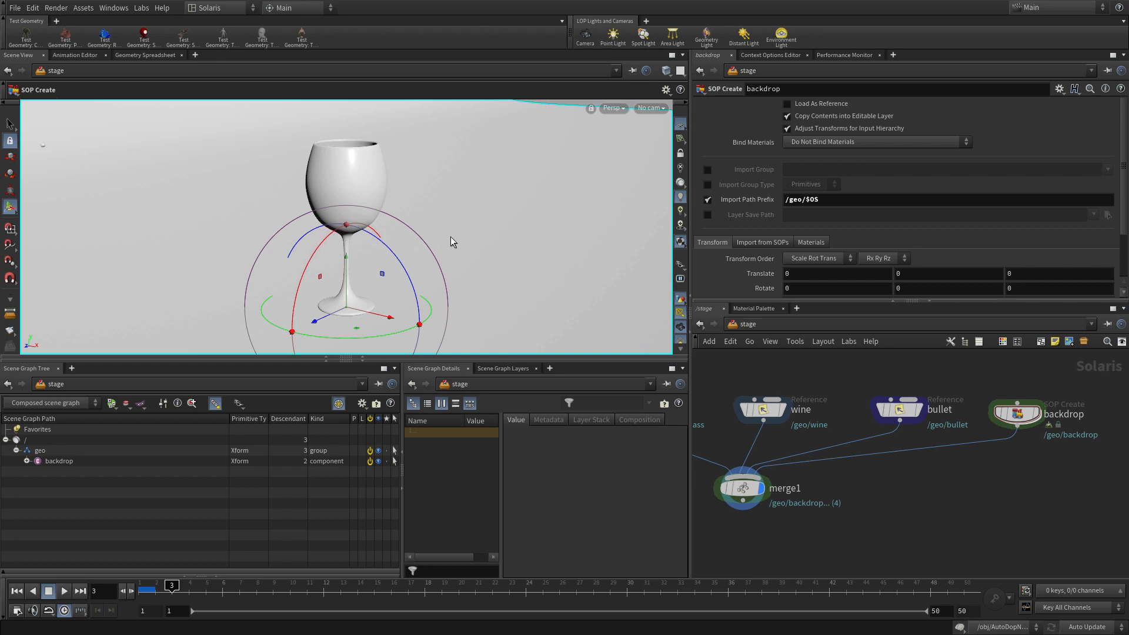
mouse_move(483, 262)
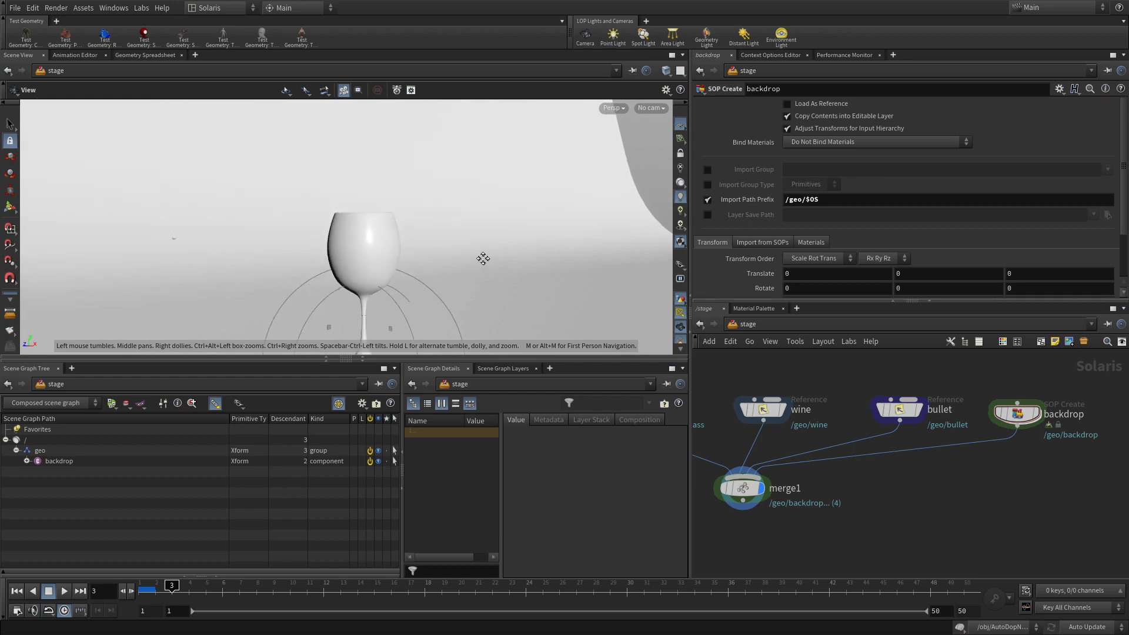
drag(482, 257, 468, 247)
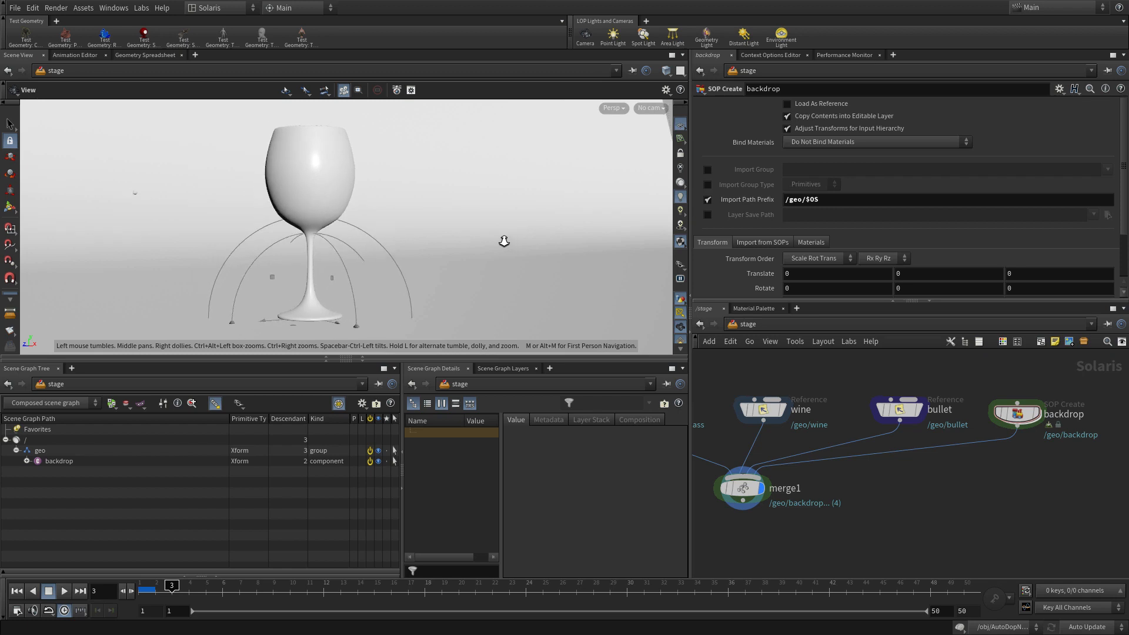
drag(504, 240, 482, 247)
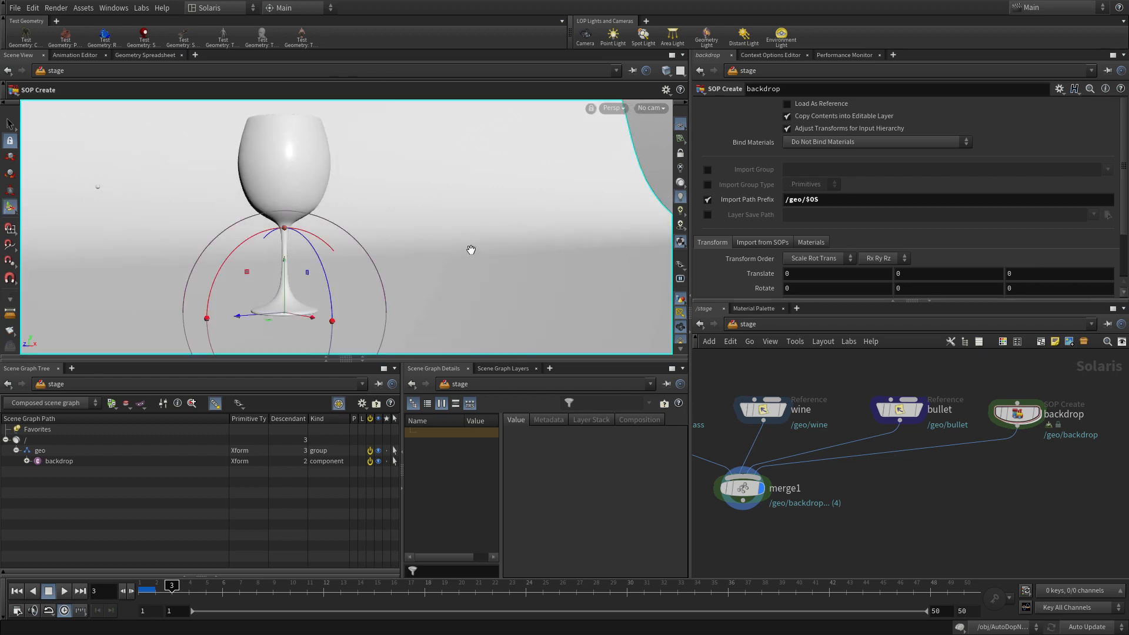
click(585, 36)
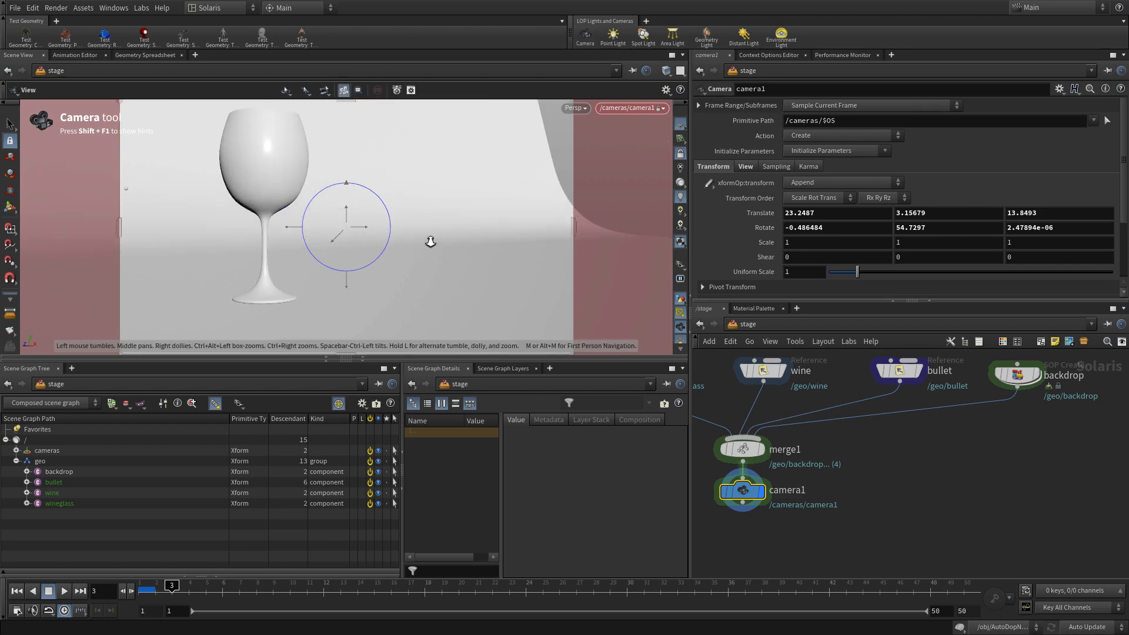
- Frame the wineglass with camera1, then preview the splash frames and return to frame one
drag(431, 241, 437, 234)
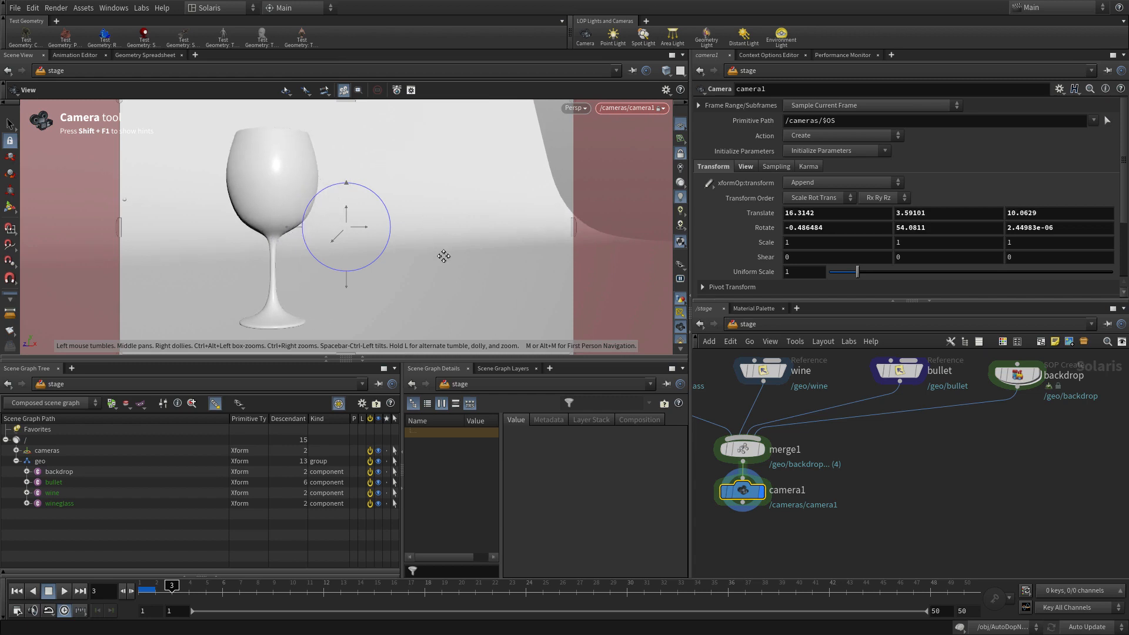
drag(442, 255, 420, 249)
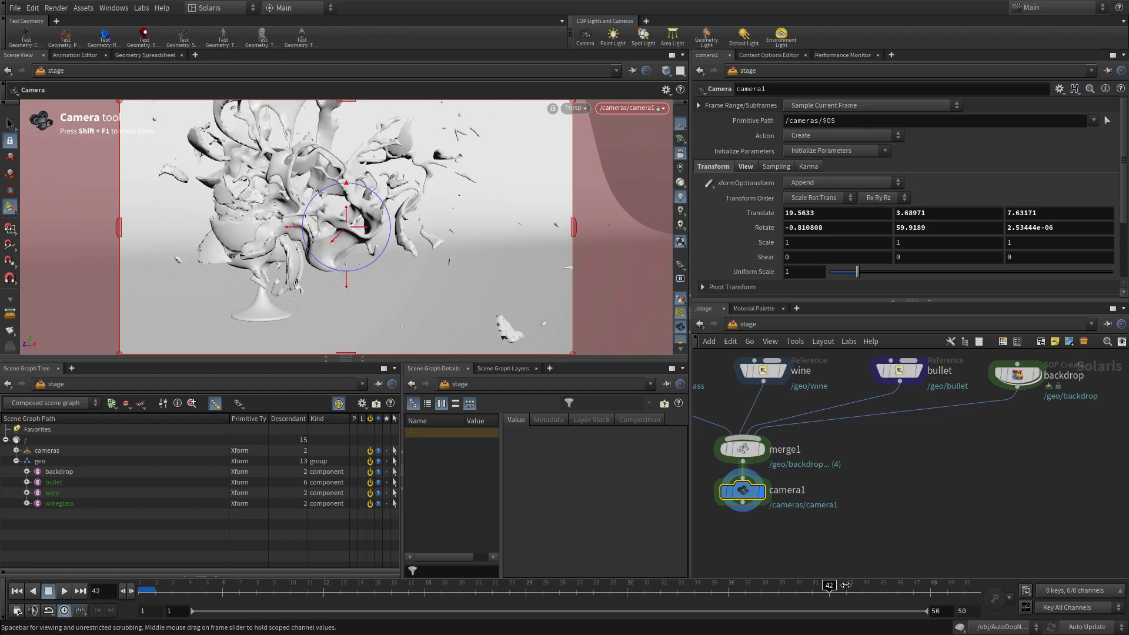
click(15, 590)
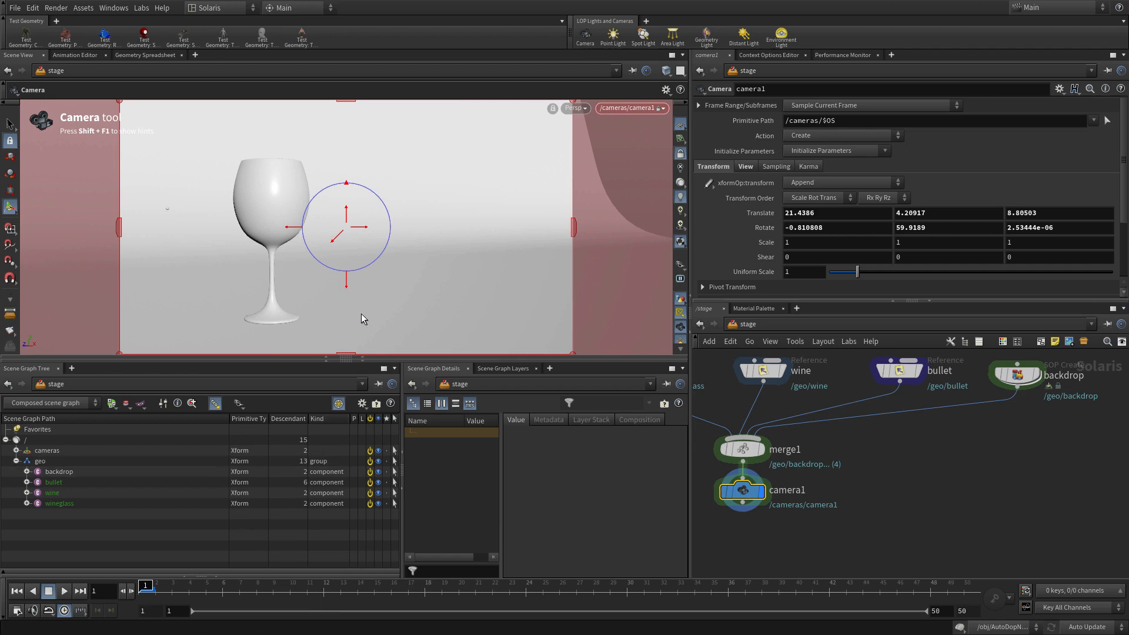
drag(146, 590, 292, 590)
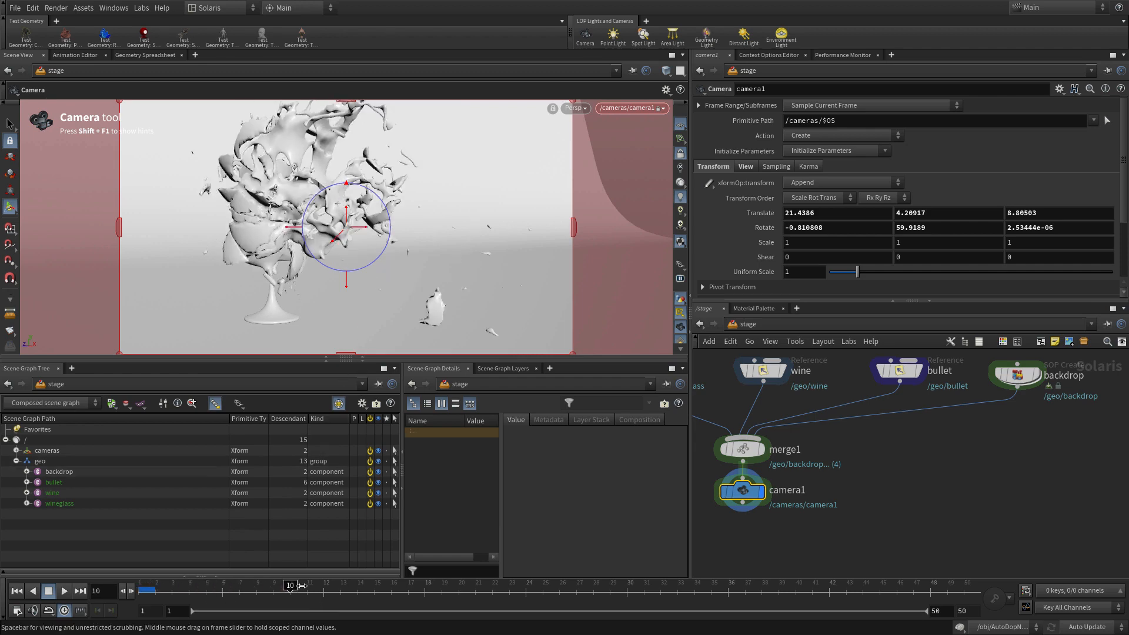
drag(294, 584, 812, 584)
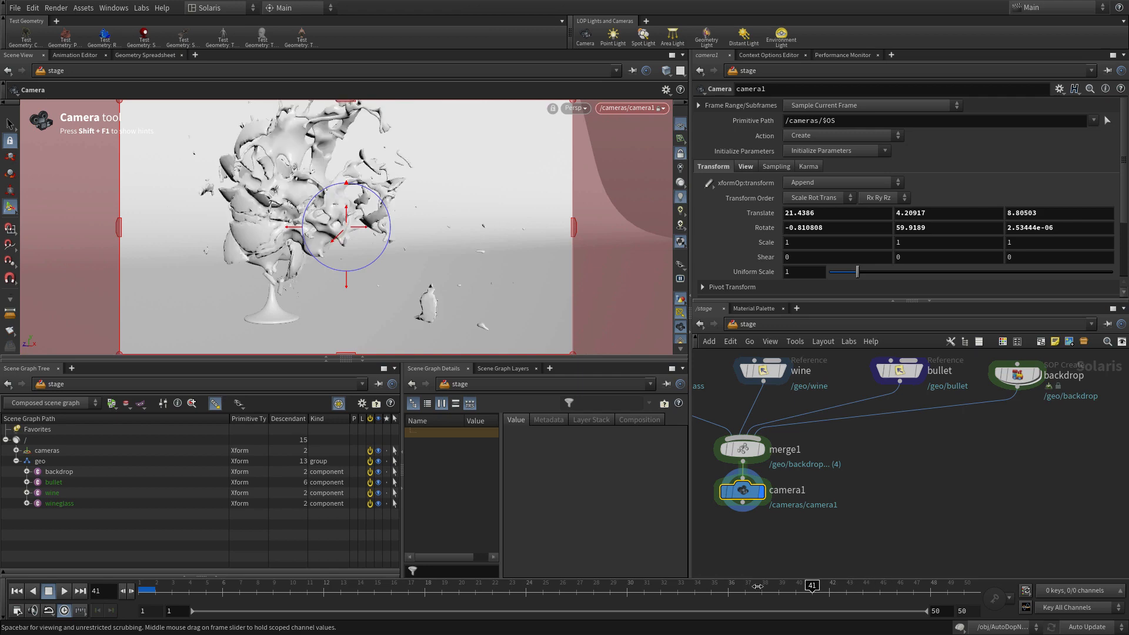
click(16, 591)
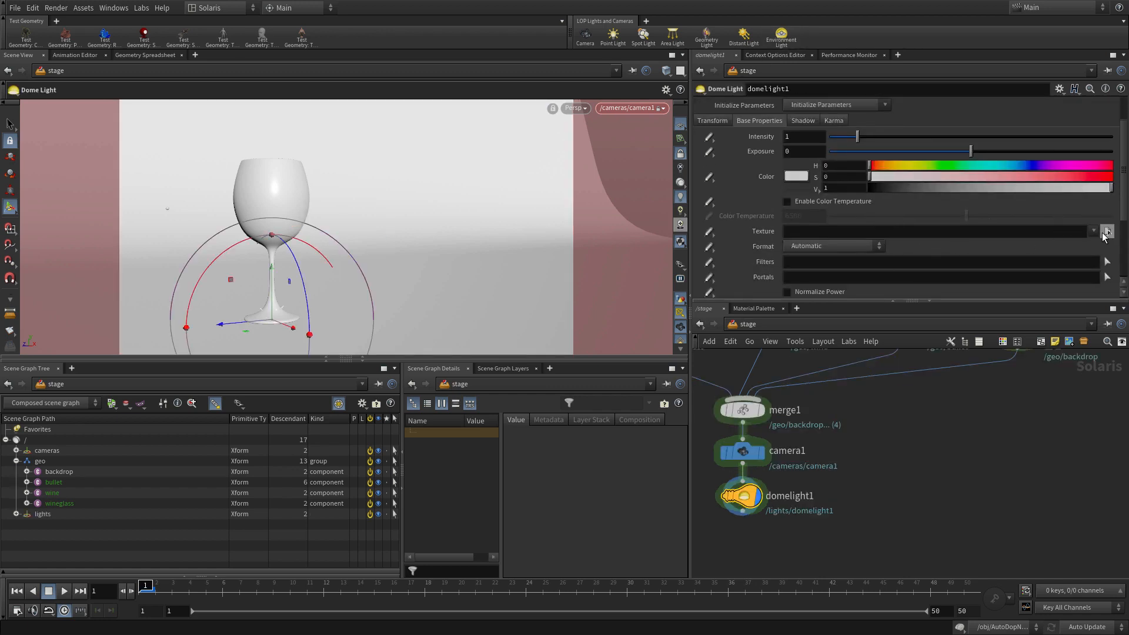
- Set the dome light texture to HDRIHaven_skylit_garage_2k.rat
click(1106, 232)
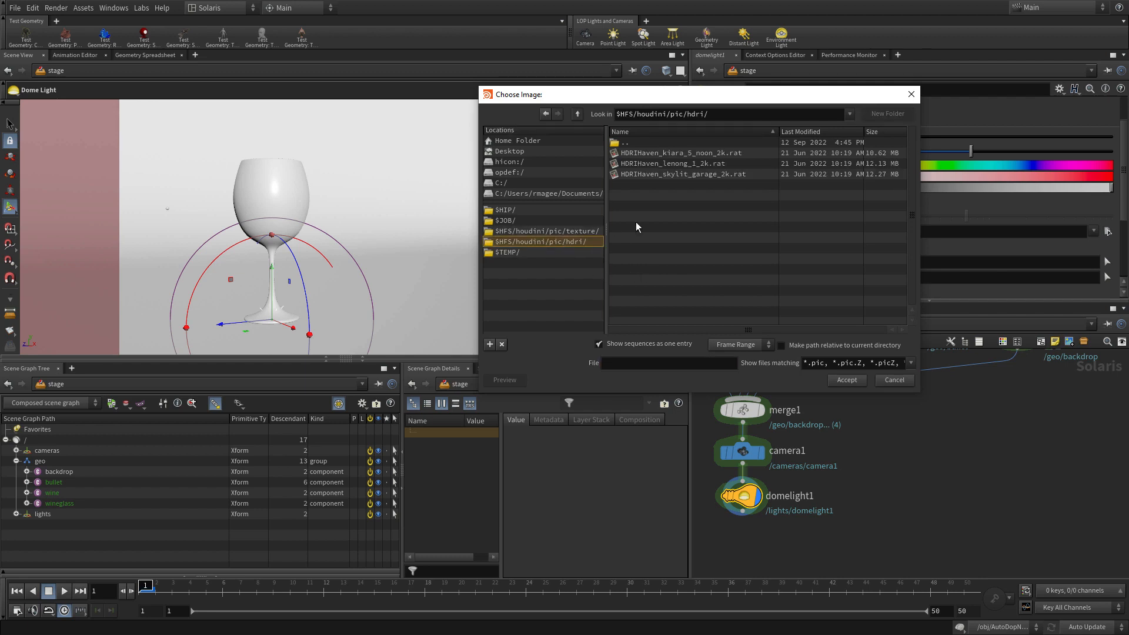
click(682, 174)
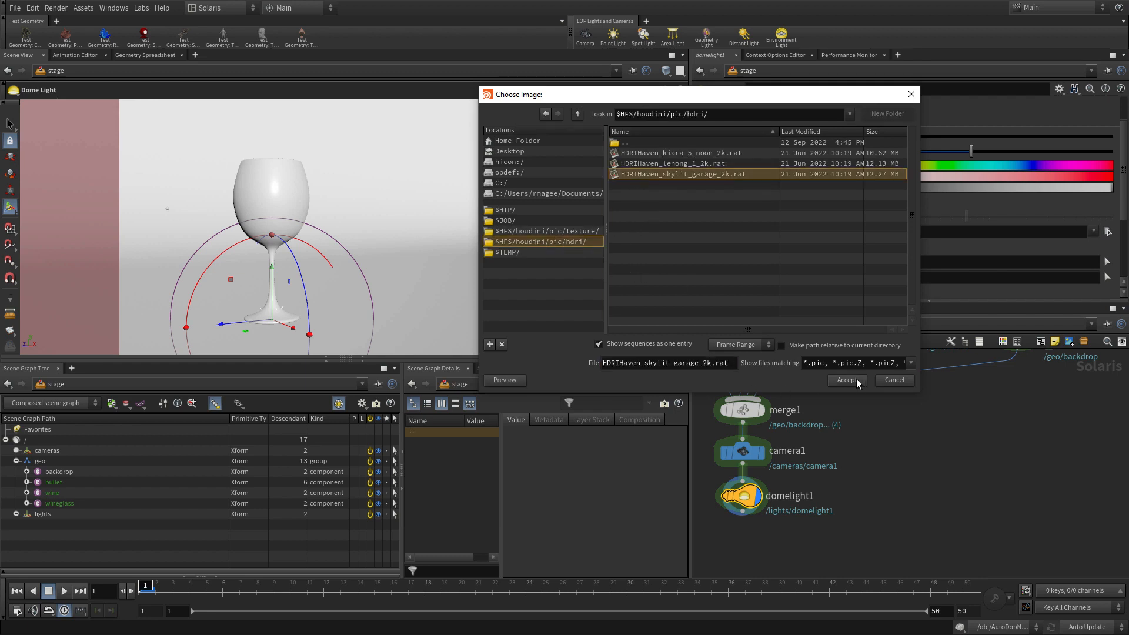
click(846, 380)
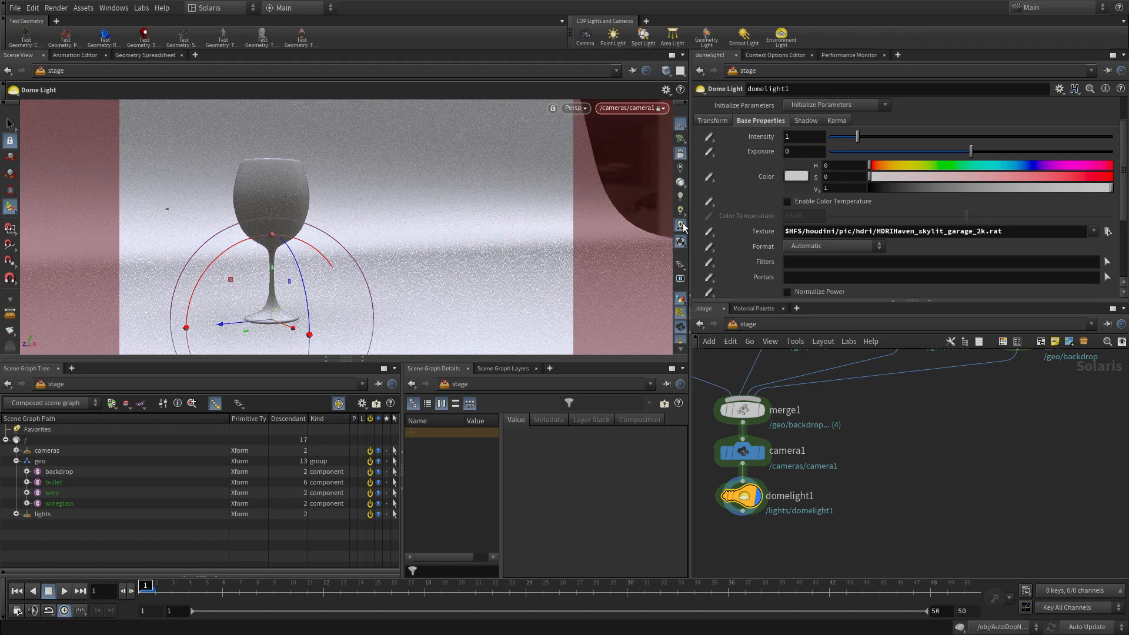
- Switch the viewport renderer to Karma and move to frame 17 of the splash
click(575, 108)
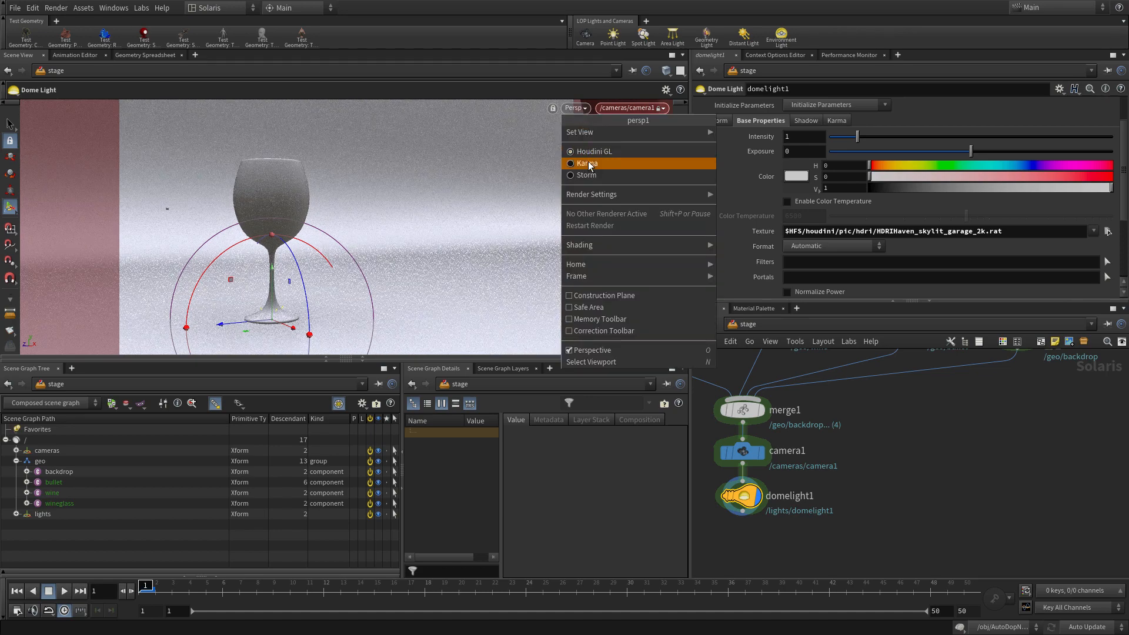
click(587, 163)
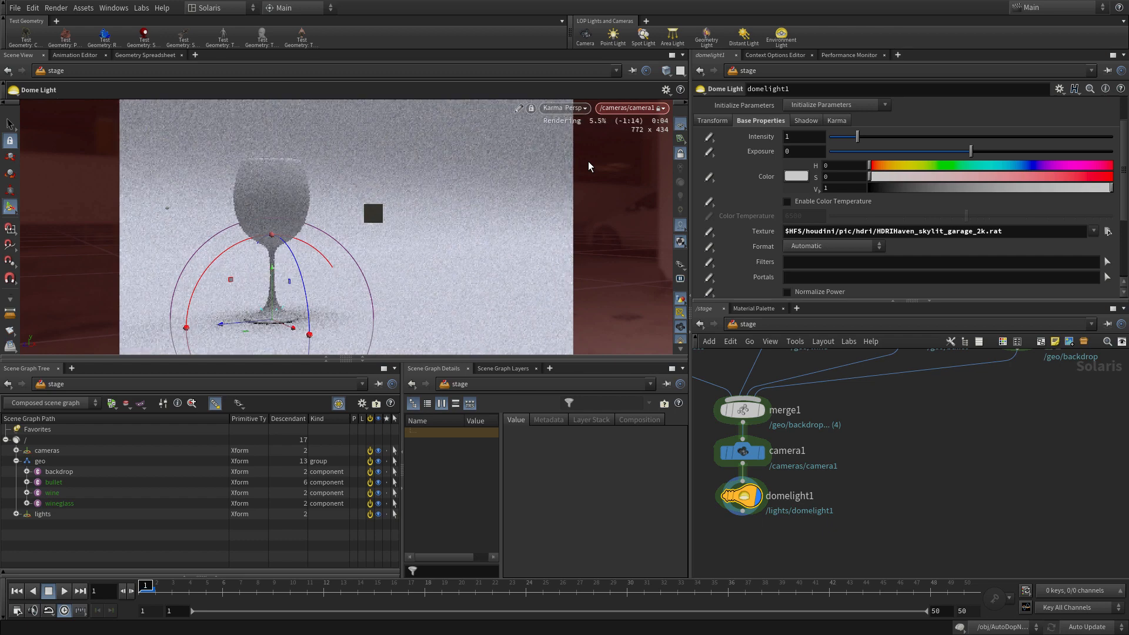
drag(148, 590, 323, 590)
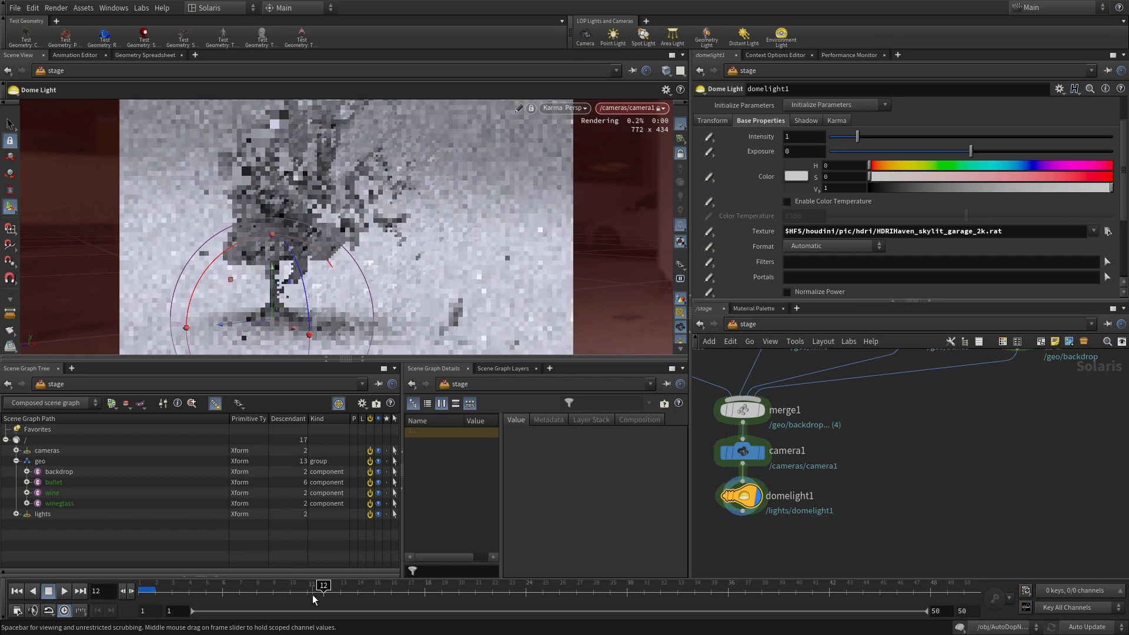
drag(323, 590, 409, 585)
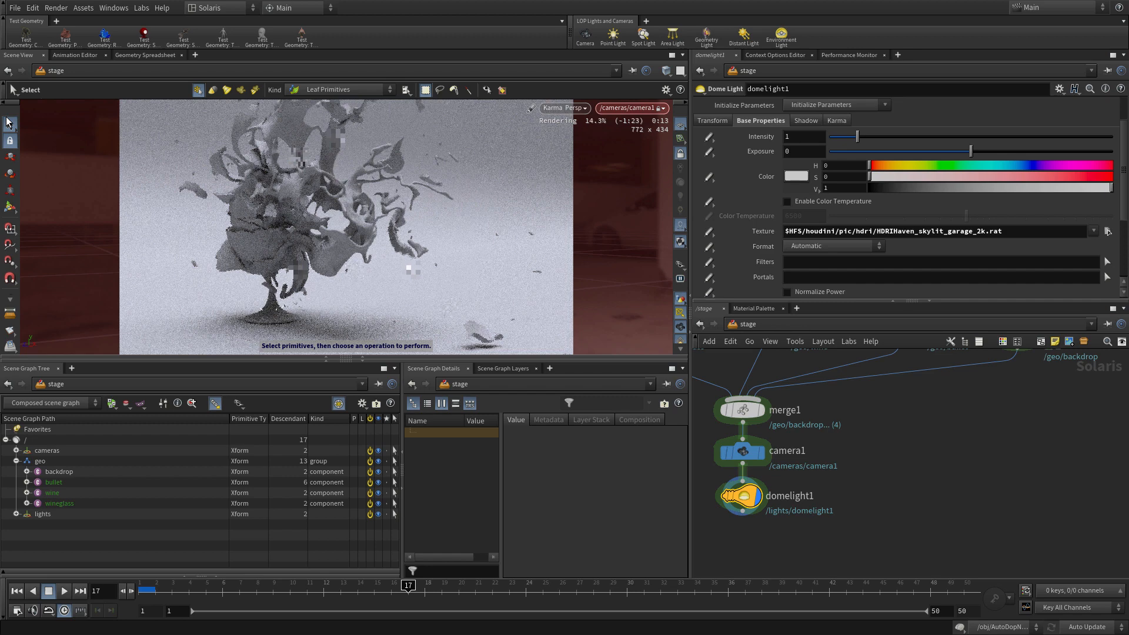
mouse_move(330, 125)
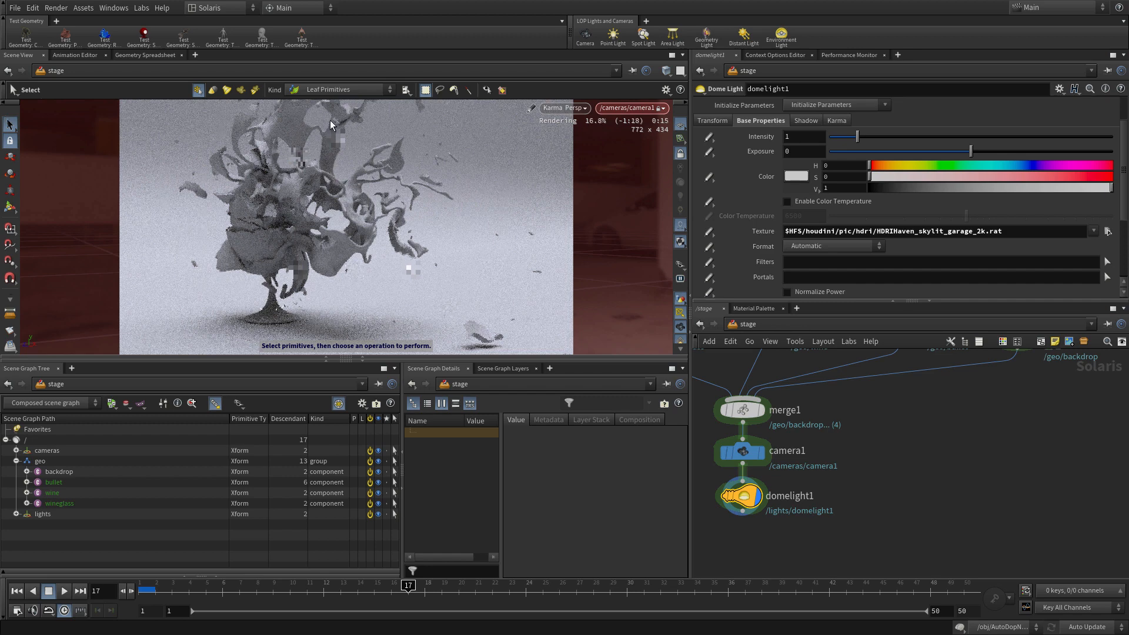